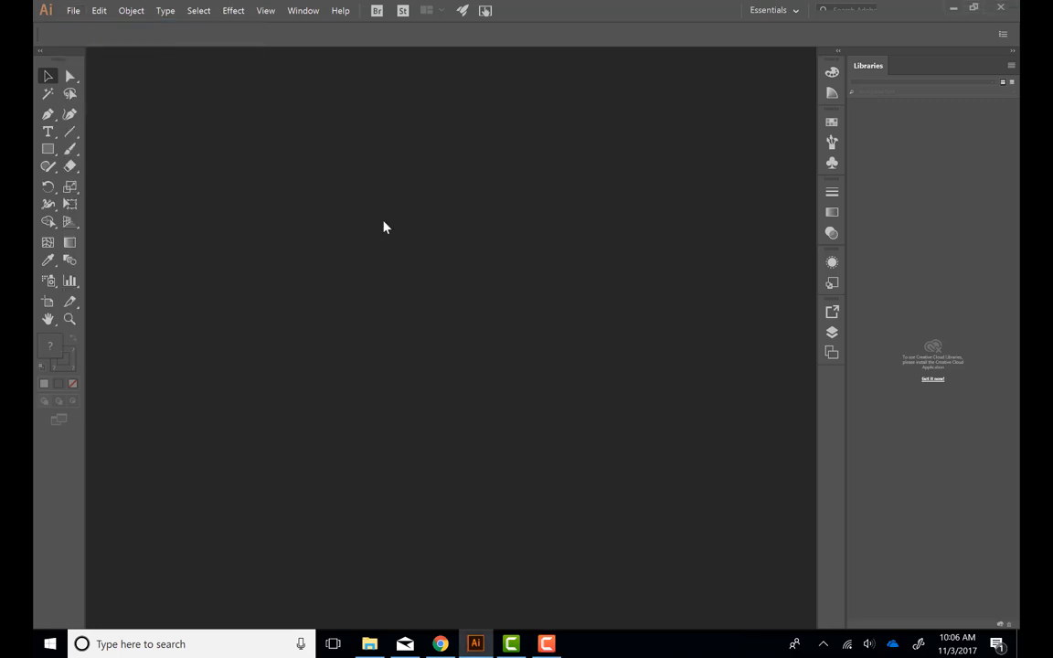
Create a new 15 × 15 pixel document from the Web presets.
click(73, 11)
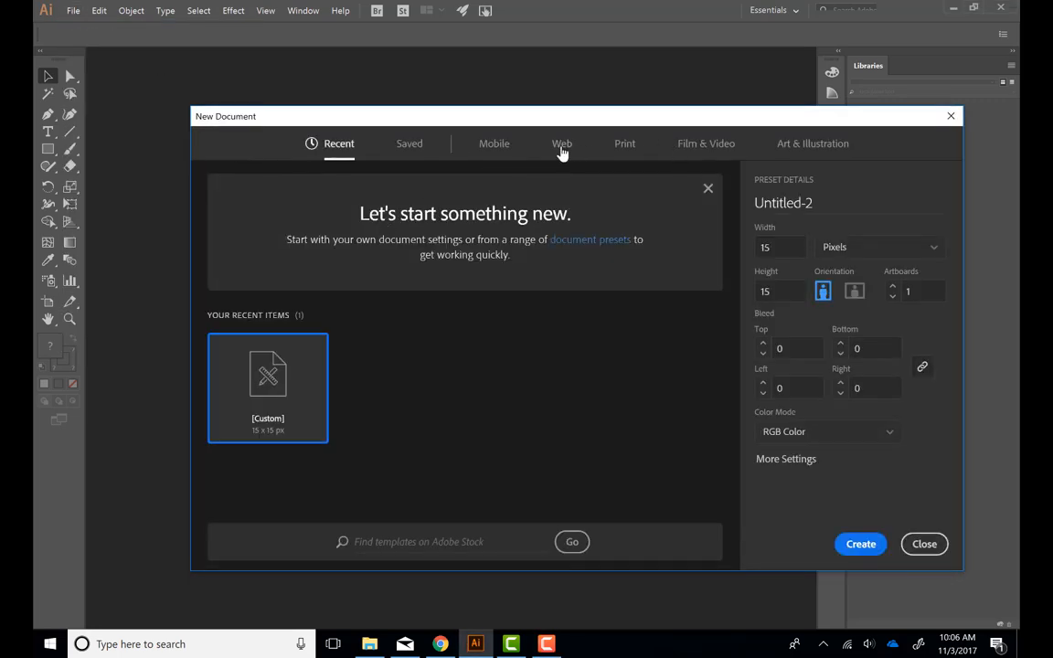
click(561, 143)
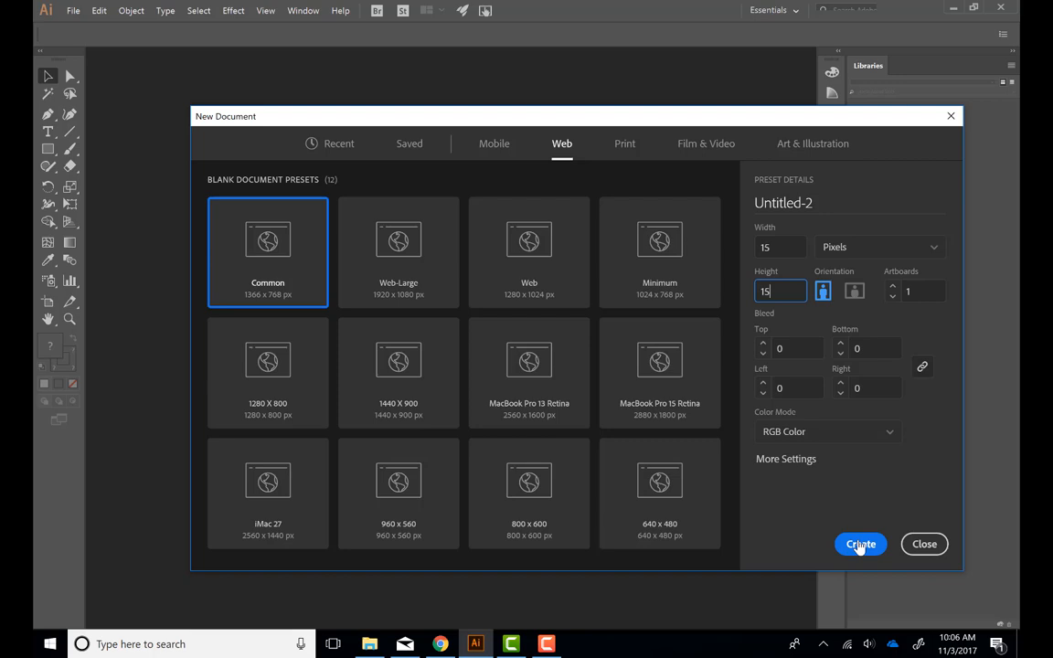
click(859, 545)
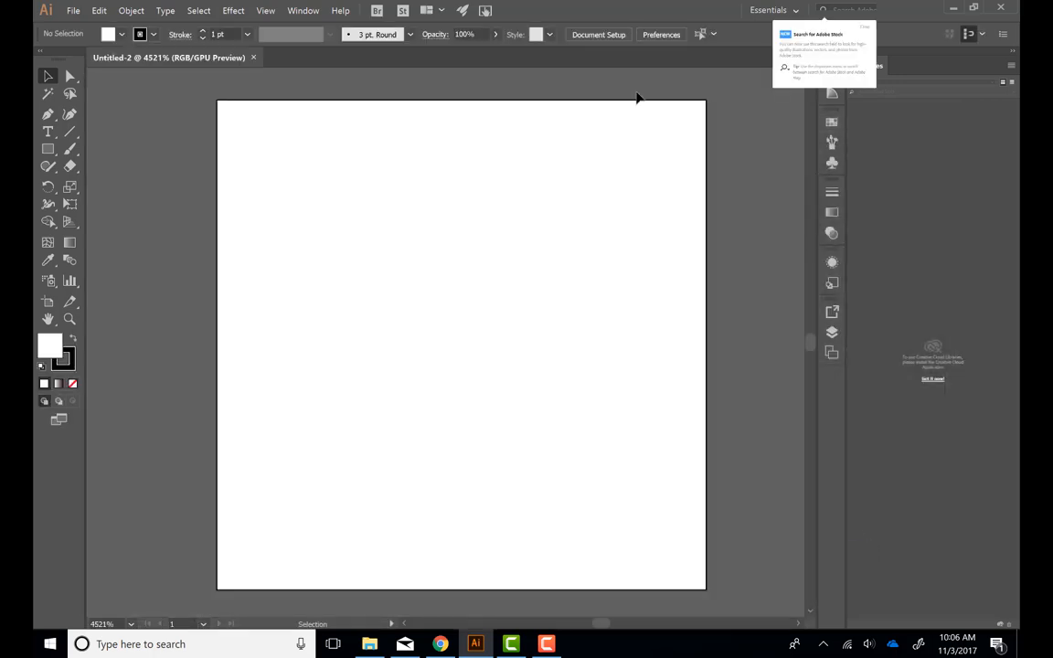
mouse_move(370, 10)
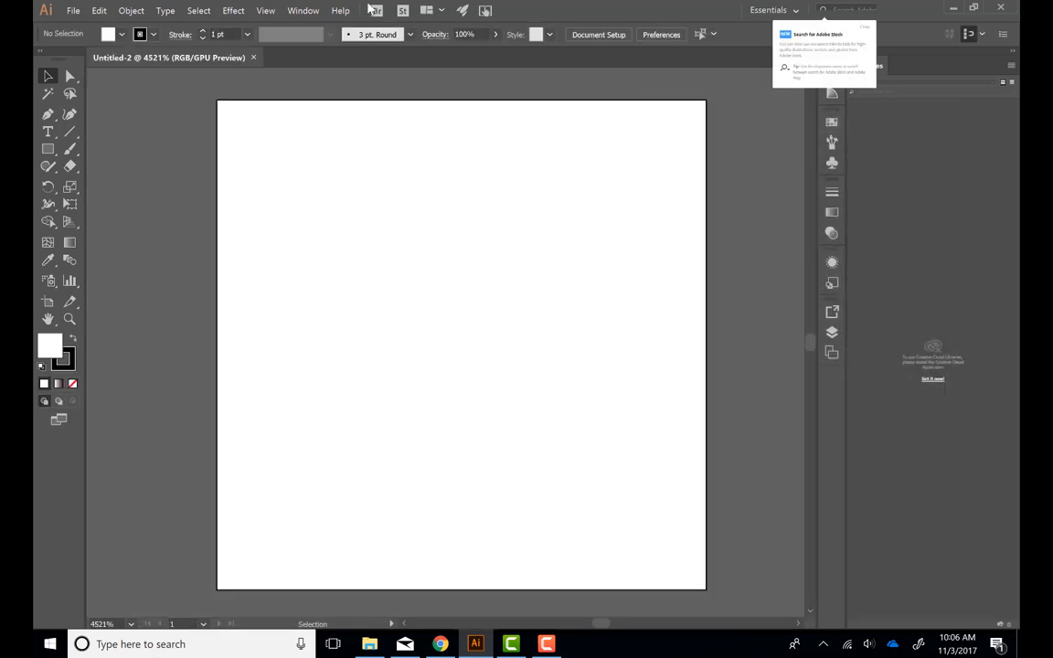
Set Guides & Grid preferences to a gridline every 1 px, 1 subdivision, custom colour.
click(99, 11)
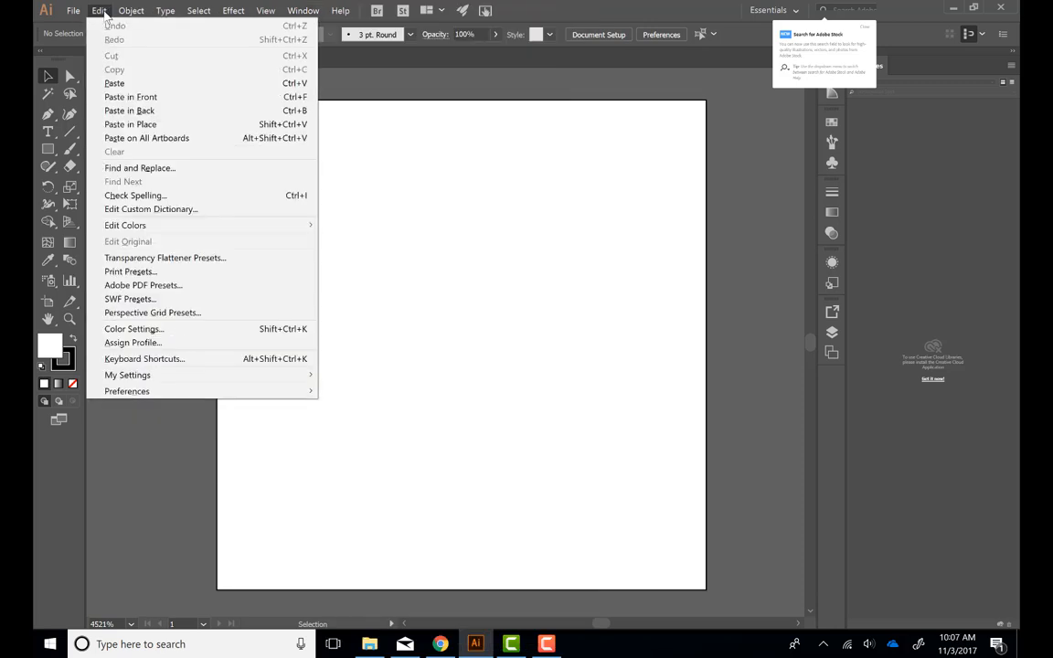
mouse_move(128, 392)
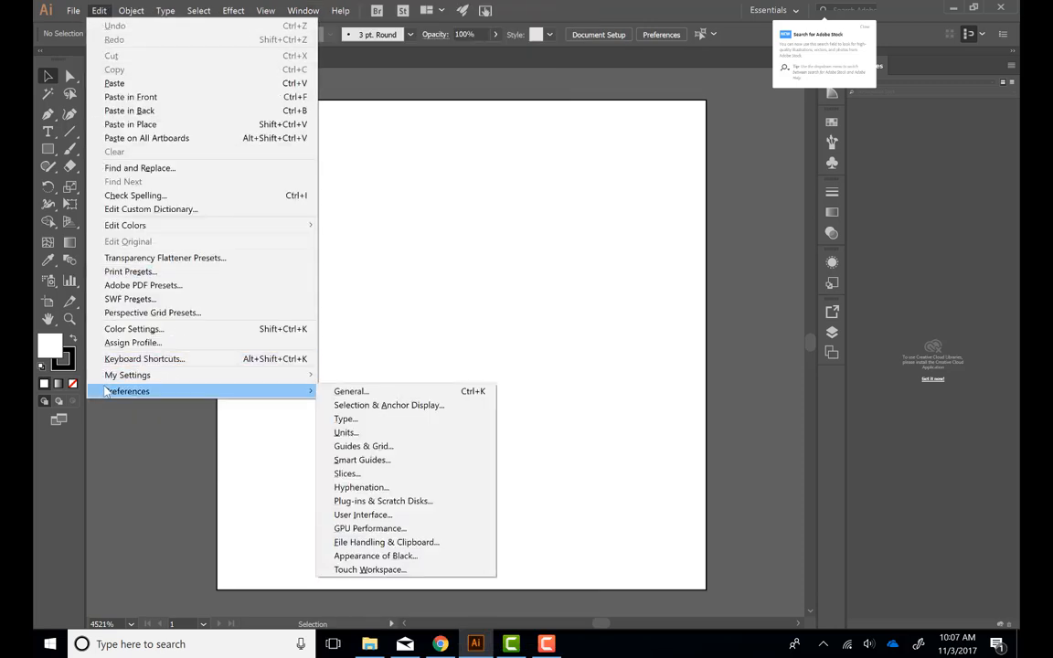
mouse_move(362, 446)
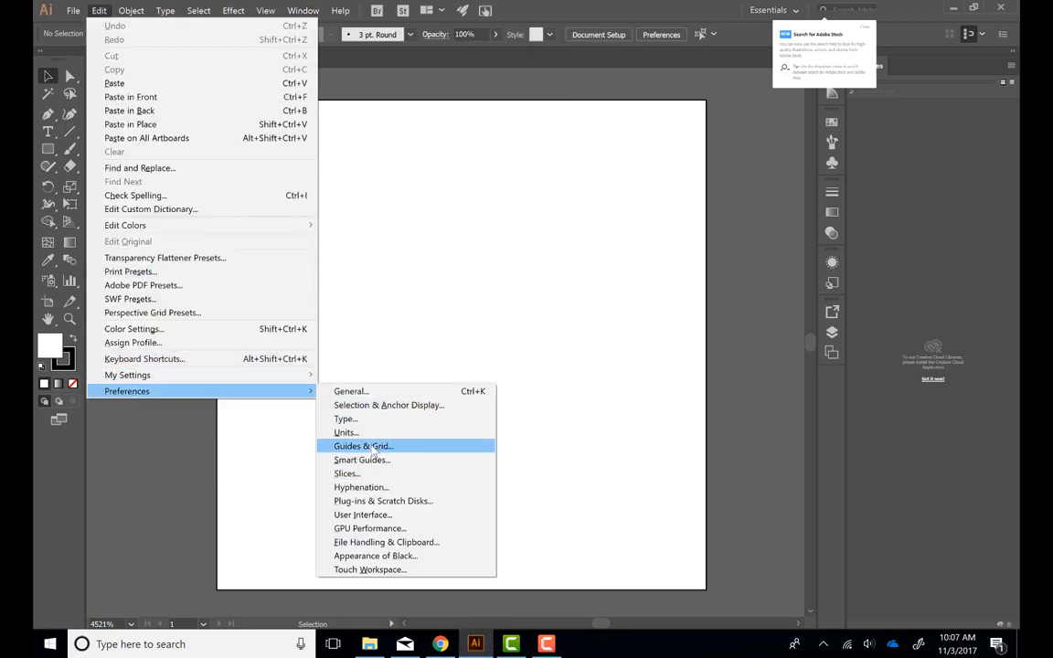
click(363, 446)
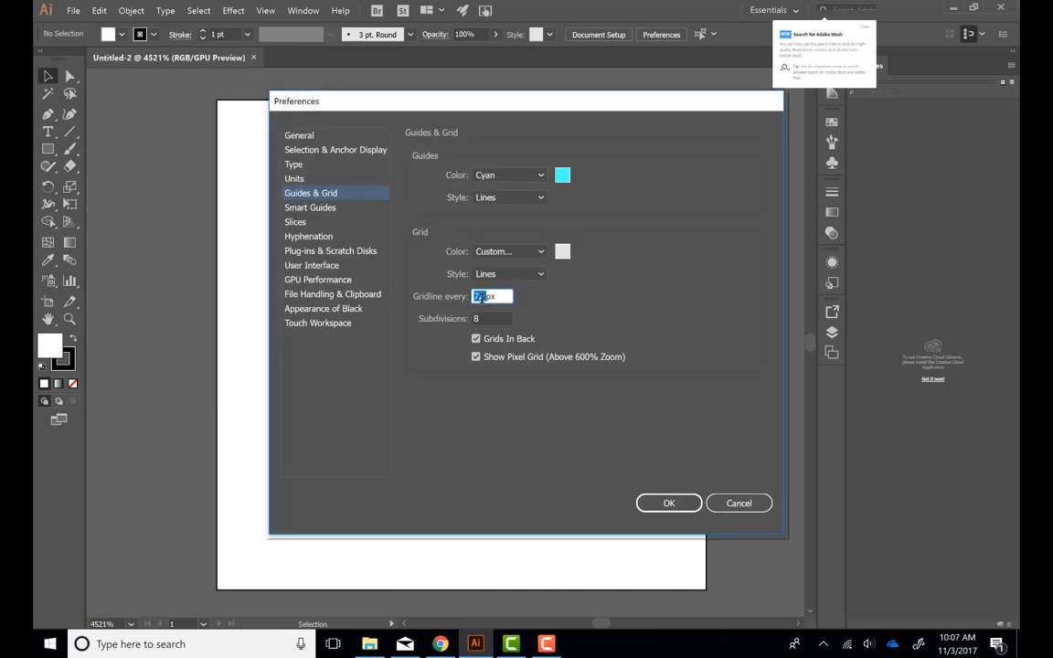
click(492, 318)
text(1)
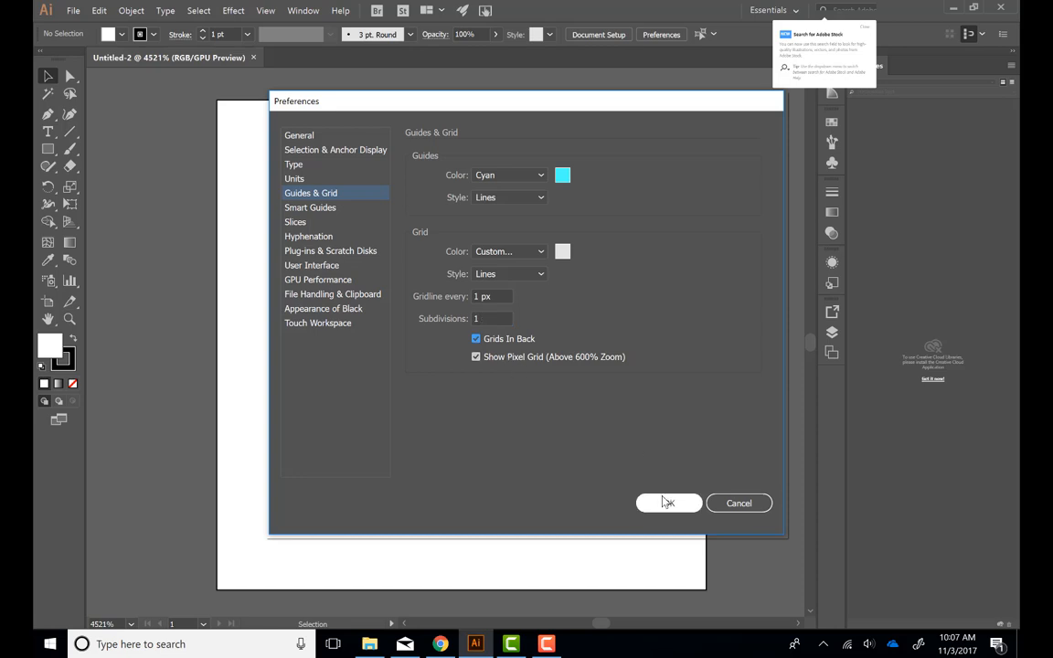
click(563, 253)
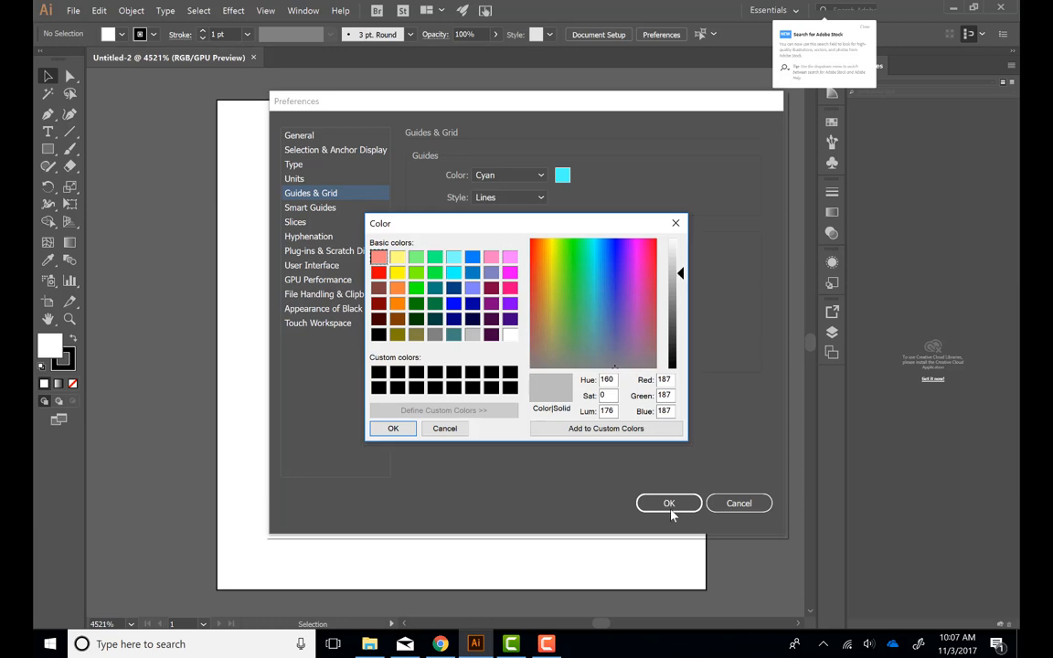
click(393, 428)
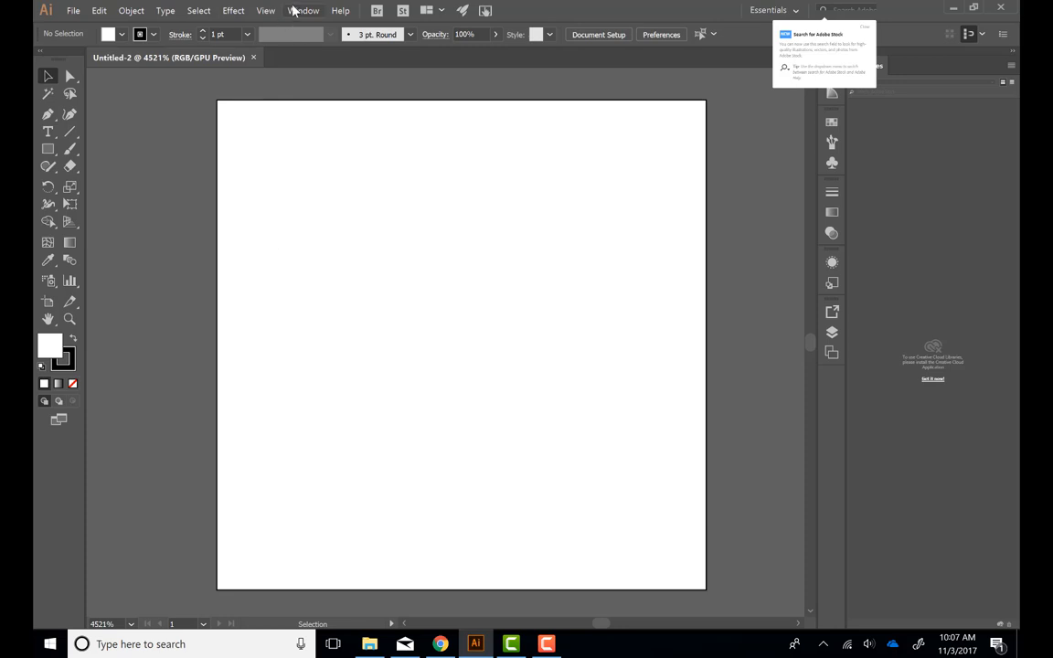
Show the grid over the artboard.
click(267, 11)
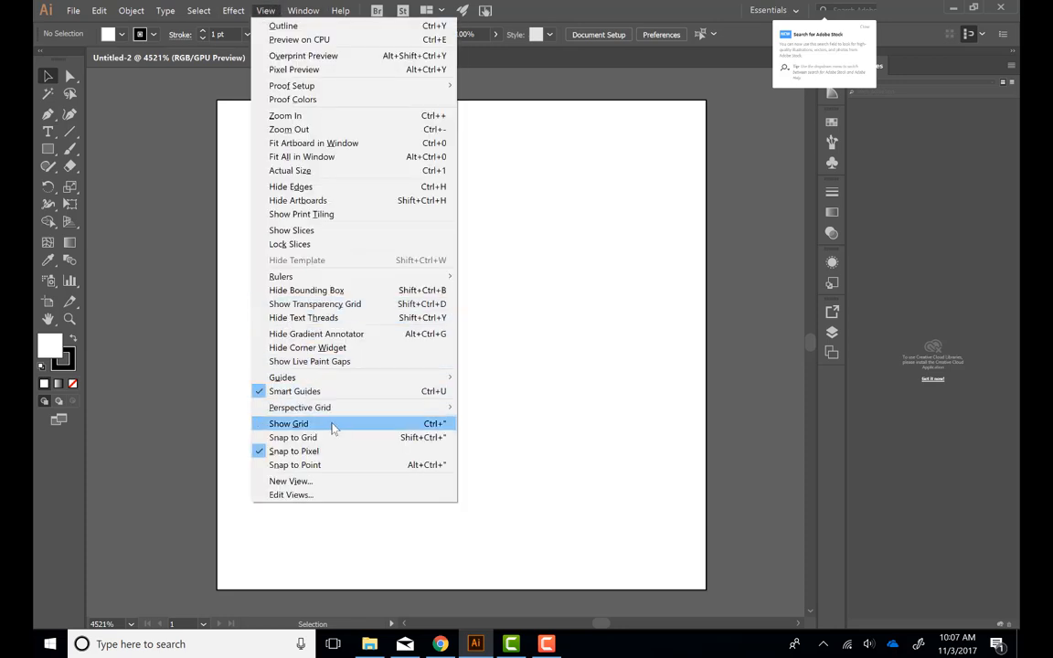
click(289, 424)
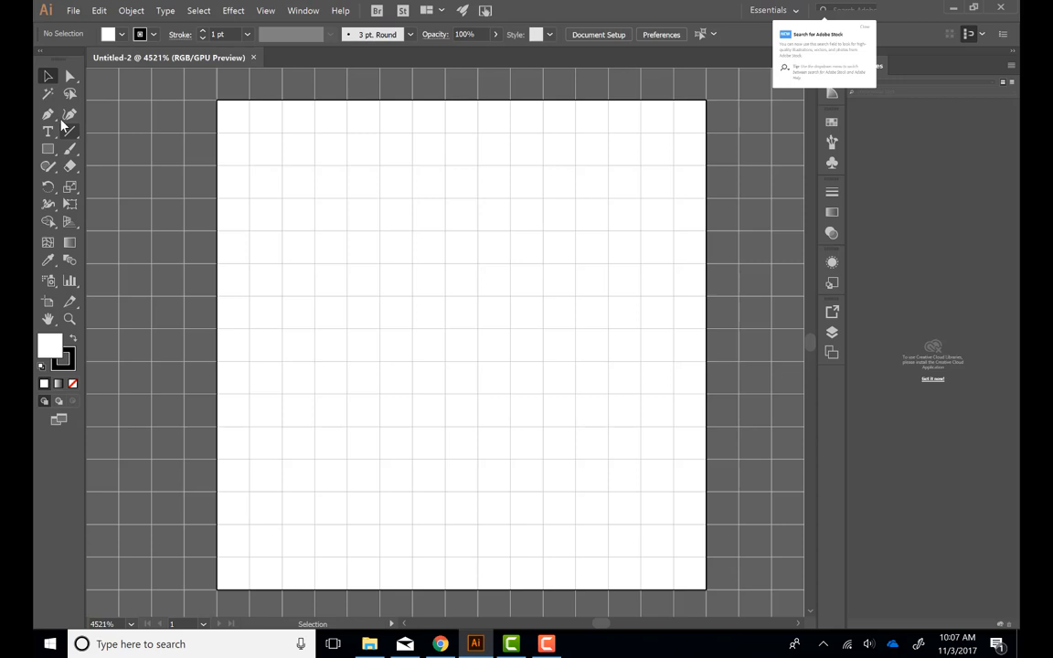
click(47, 114)
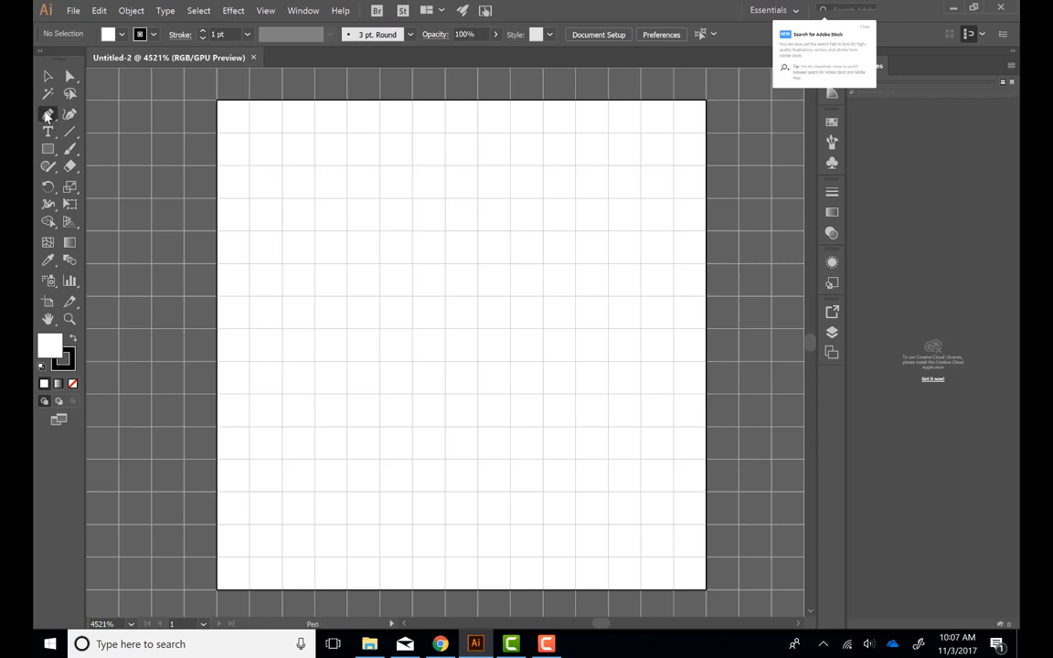
Activate the Line Segment Tool with full stroke options and confirm 45° line settings.
click(48, 114)
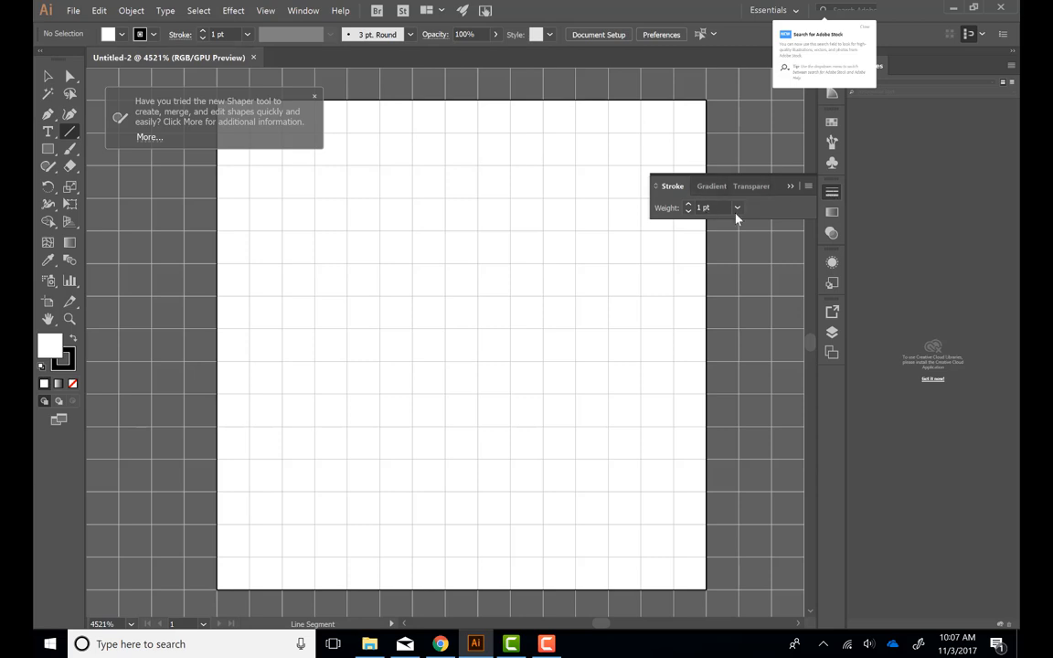
click(790, 187)
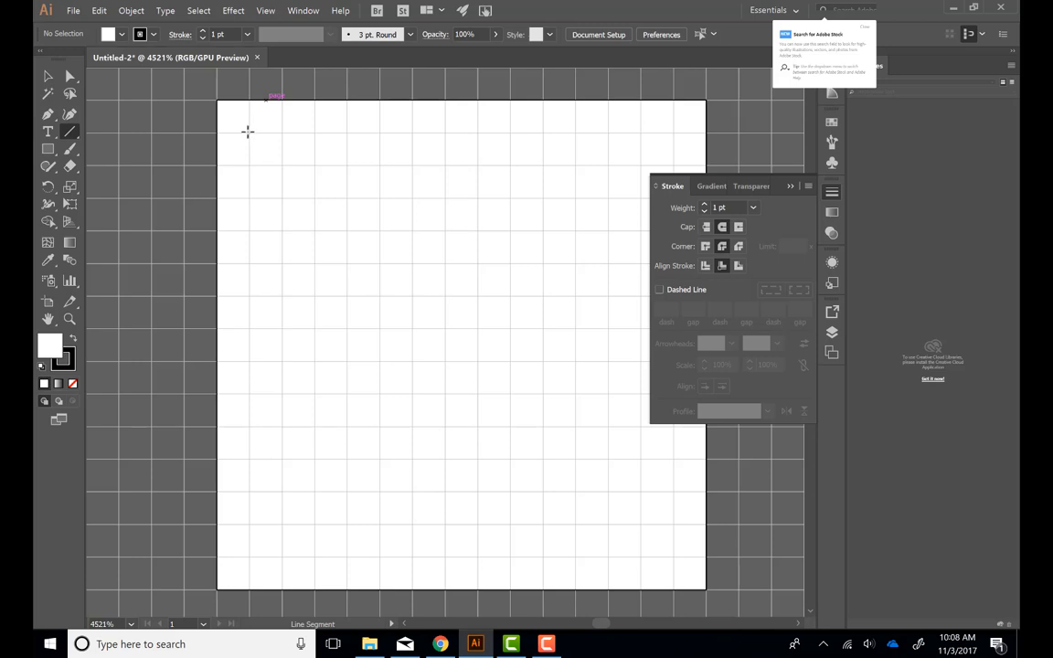
mouse_move(249, 131)
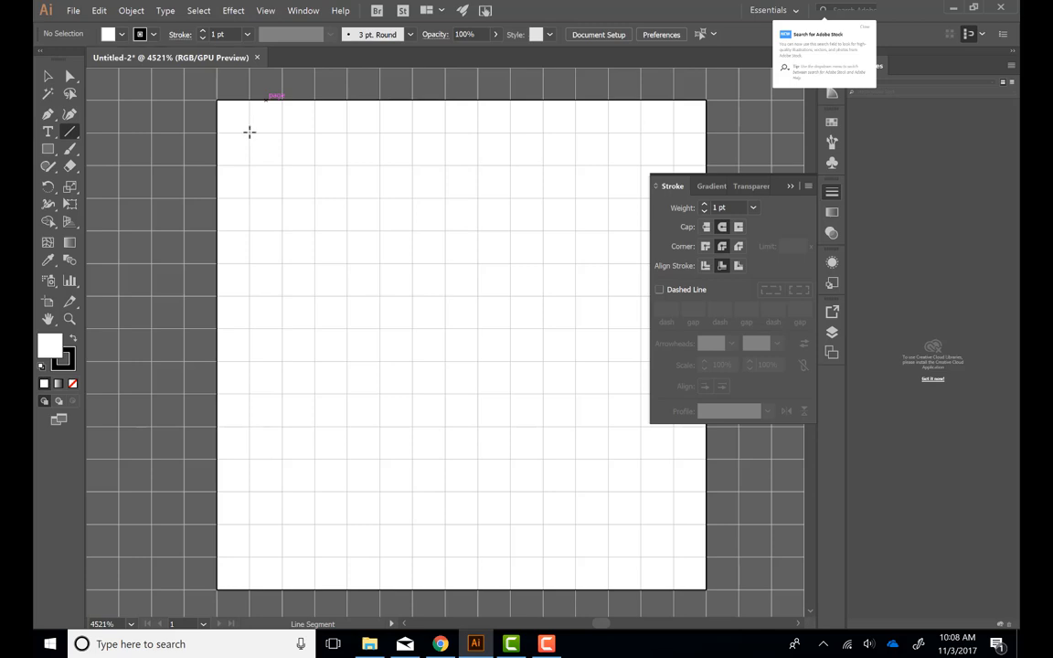
click(249, 132)
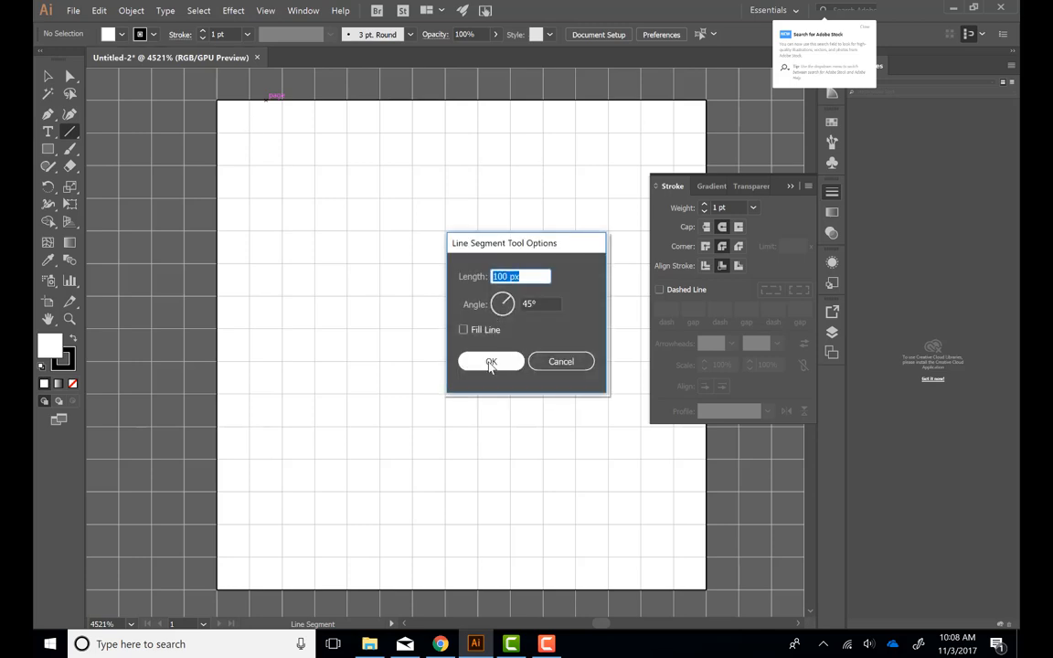
click(490, 362)
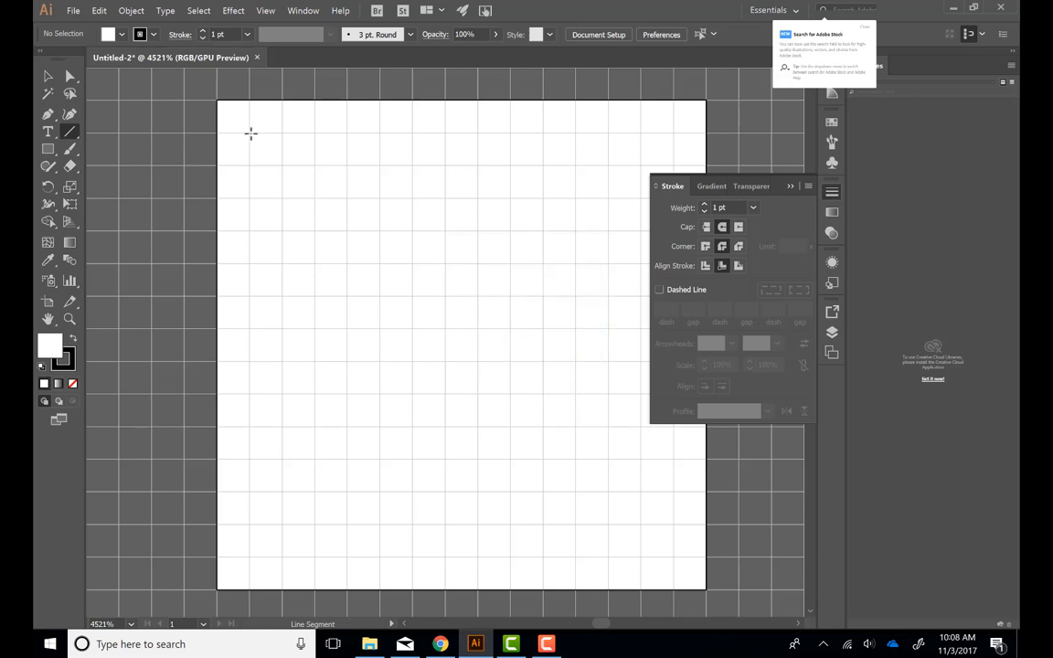
Draw a thick black round-capped diagonal line from top-left to bottom-right.
drag(249, 136, 557, 444)
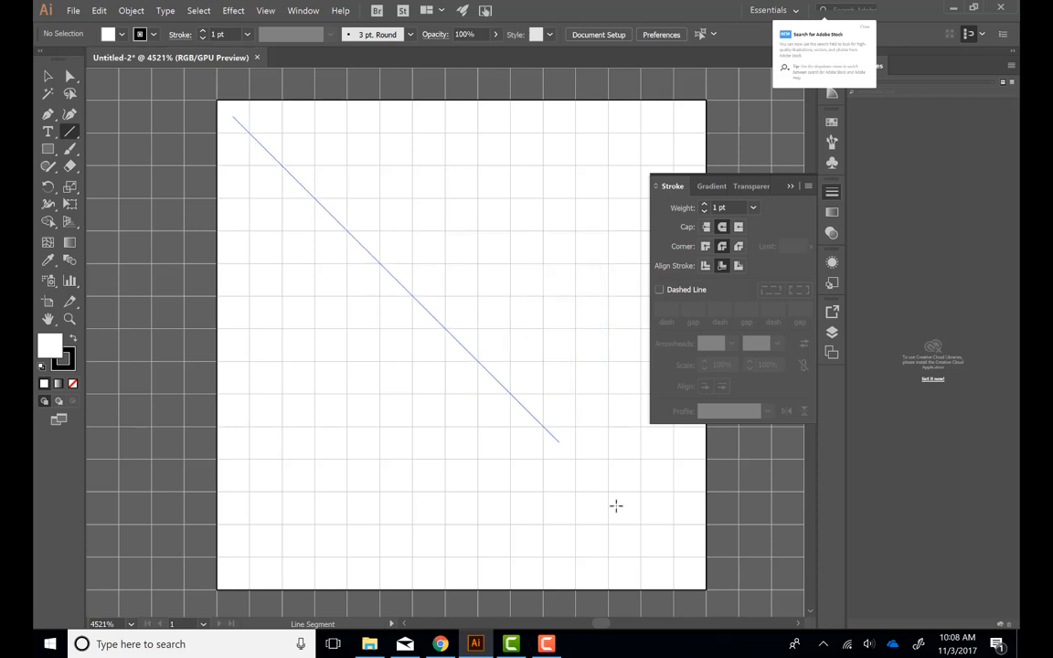
drag(552, 439, 658, 537)
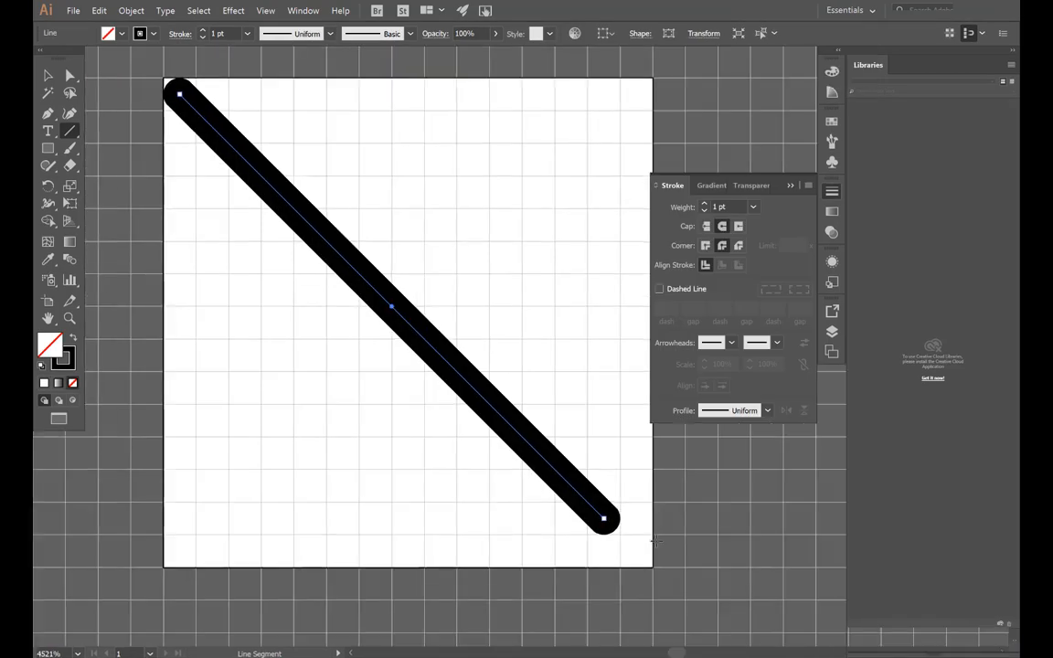
click(70, 77)
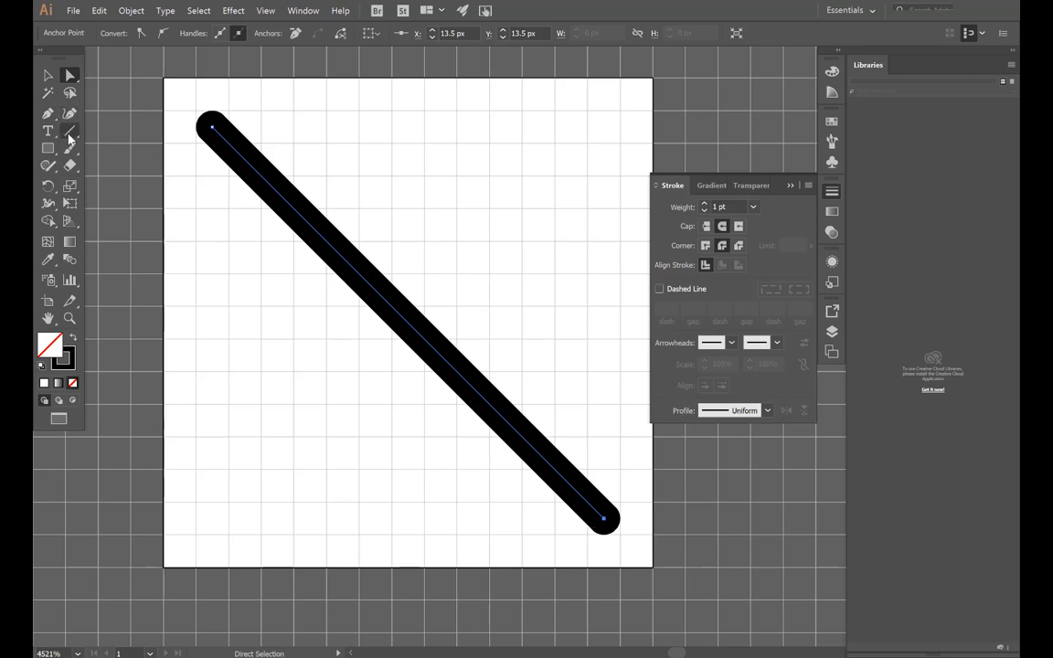
Set a red 3 pt round-cap stroke for the next lines.
click(47, 128)
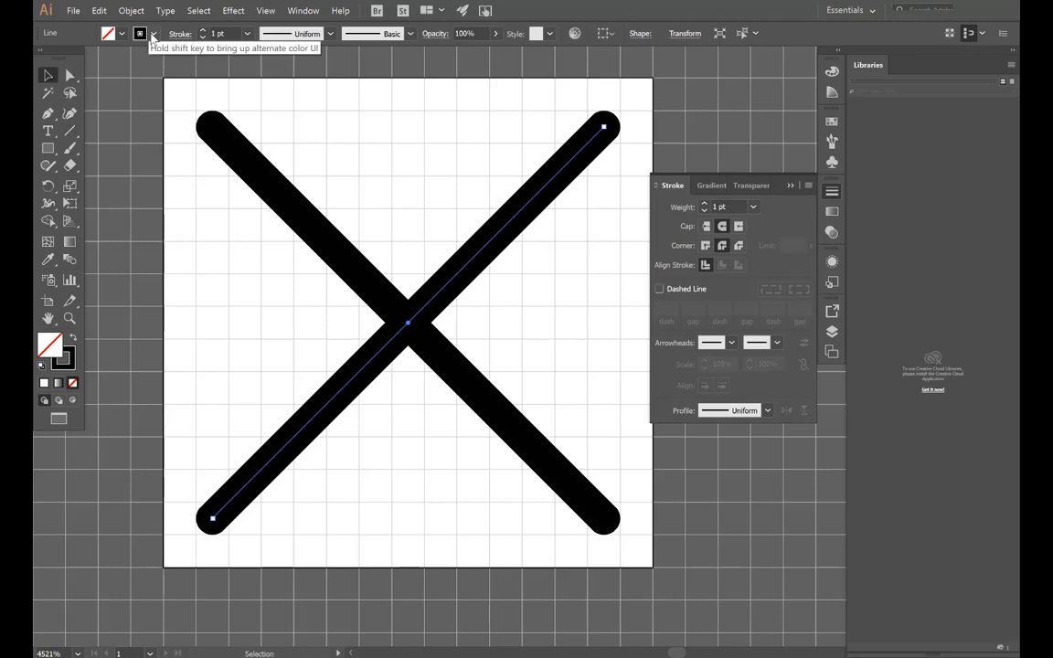
click(204, 30)
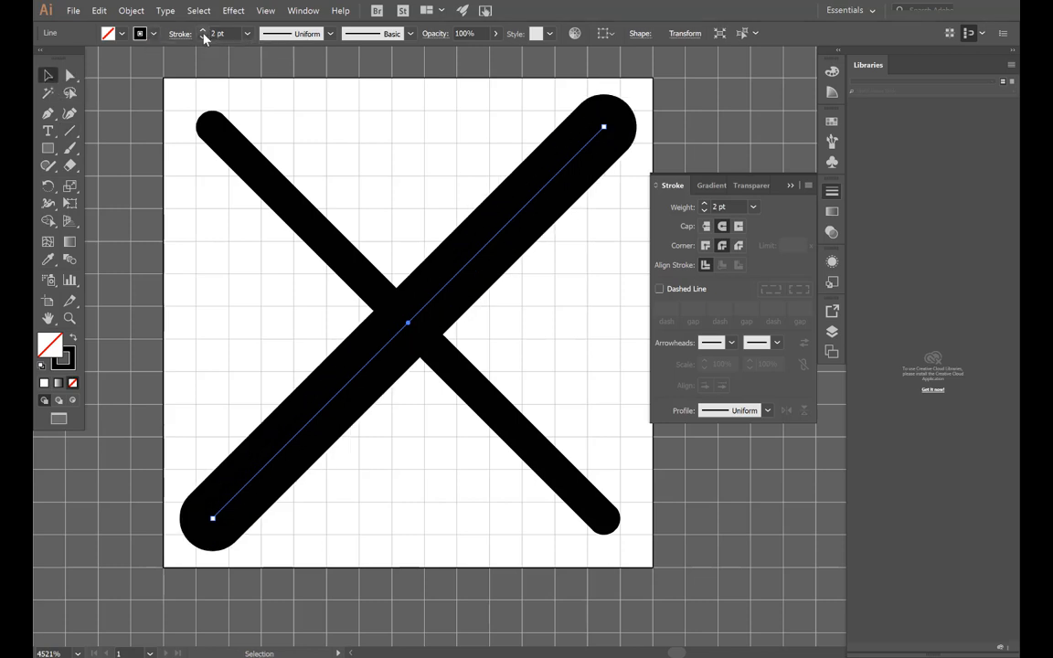
click(205, 29)
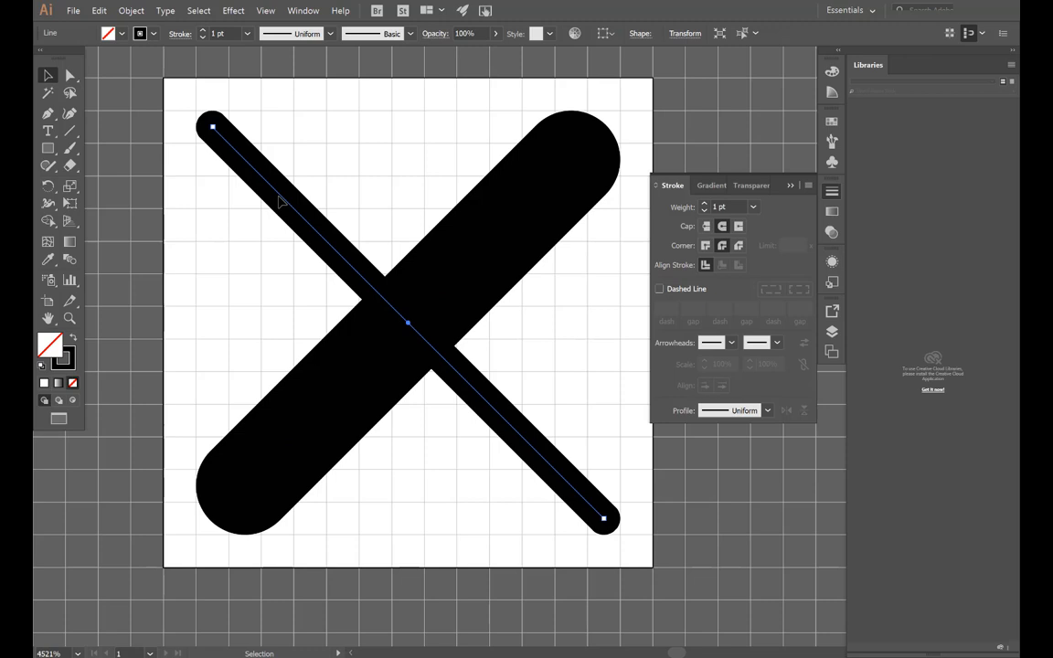
click(139, 33)
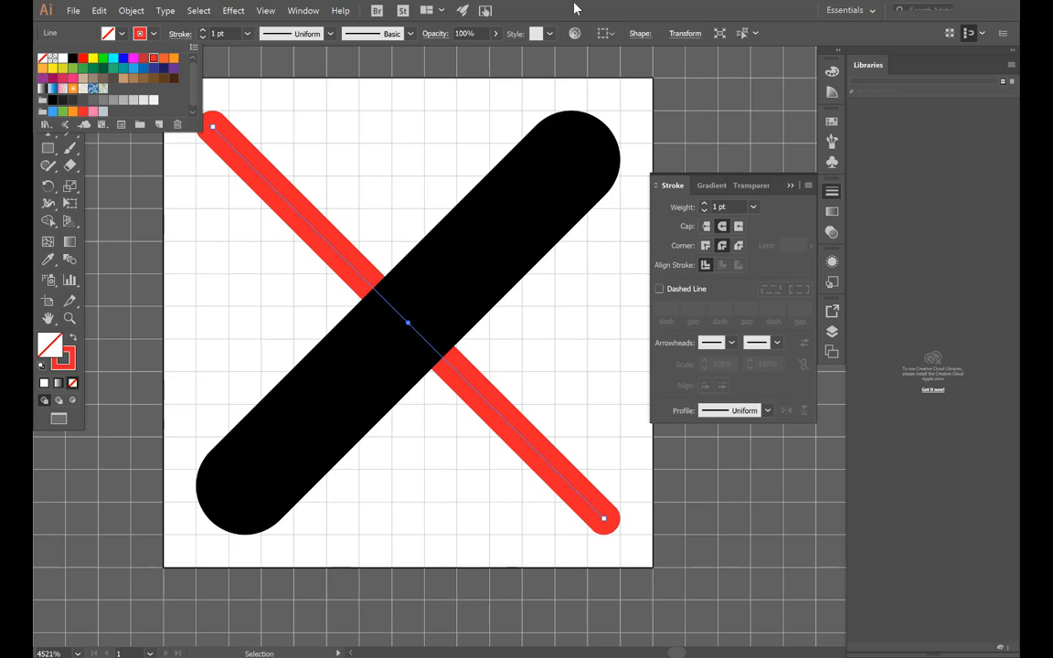
click(49, 148)
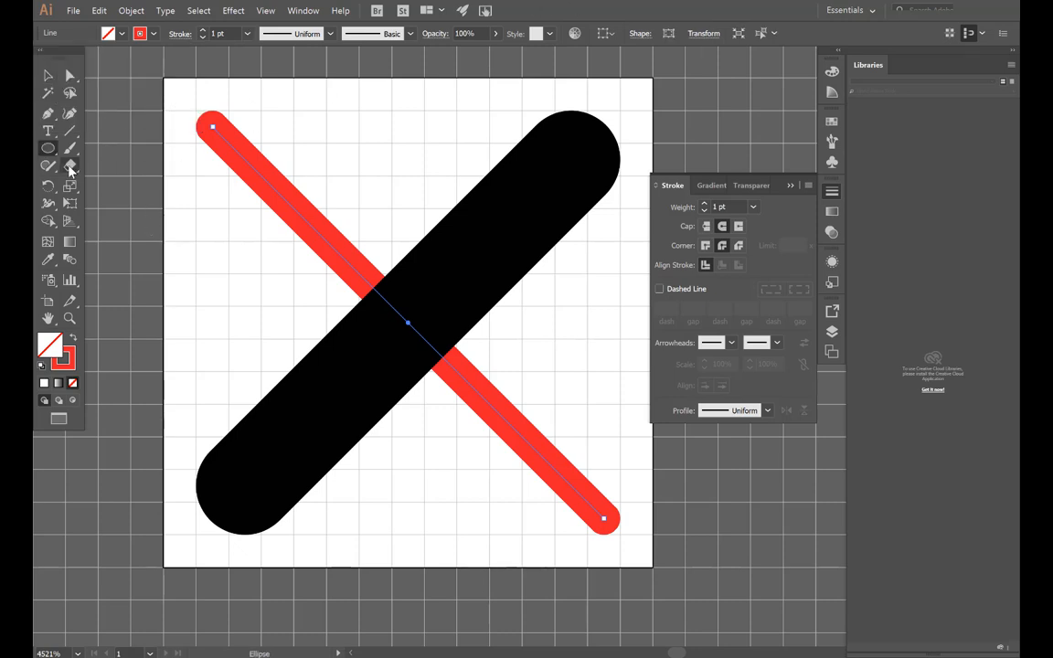
Draw red lines along the top and bottom edges, then deselect.
click(69, 128)
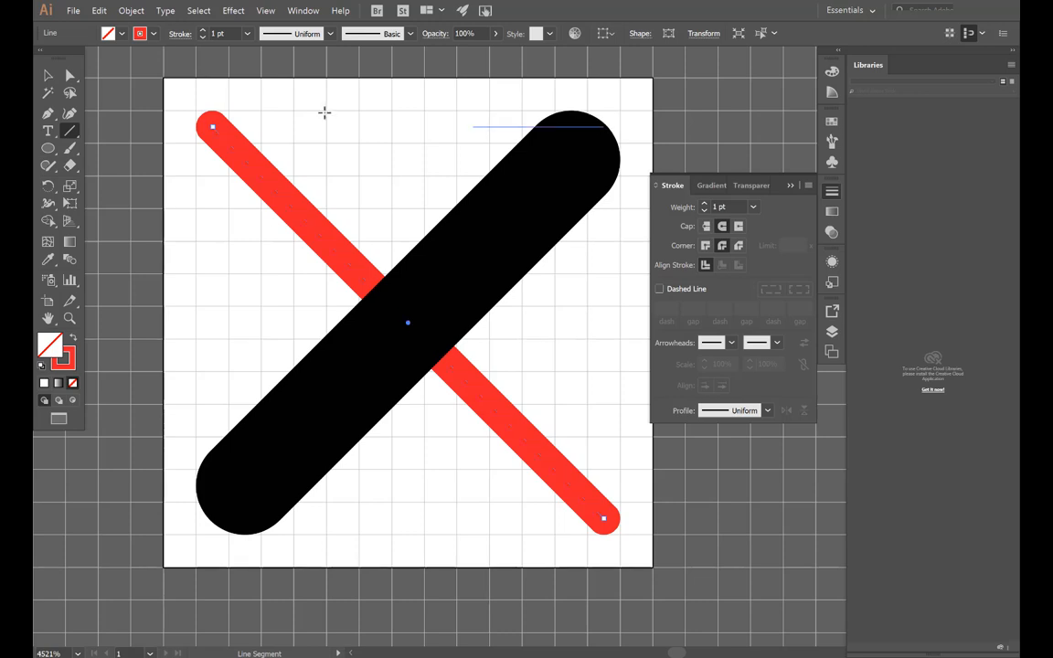
drag(603, 519, 604, 126)
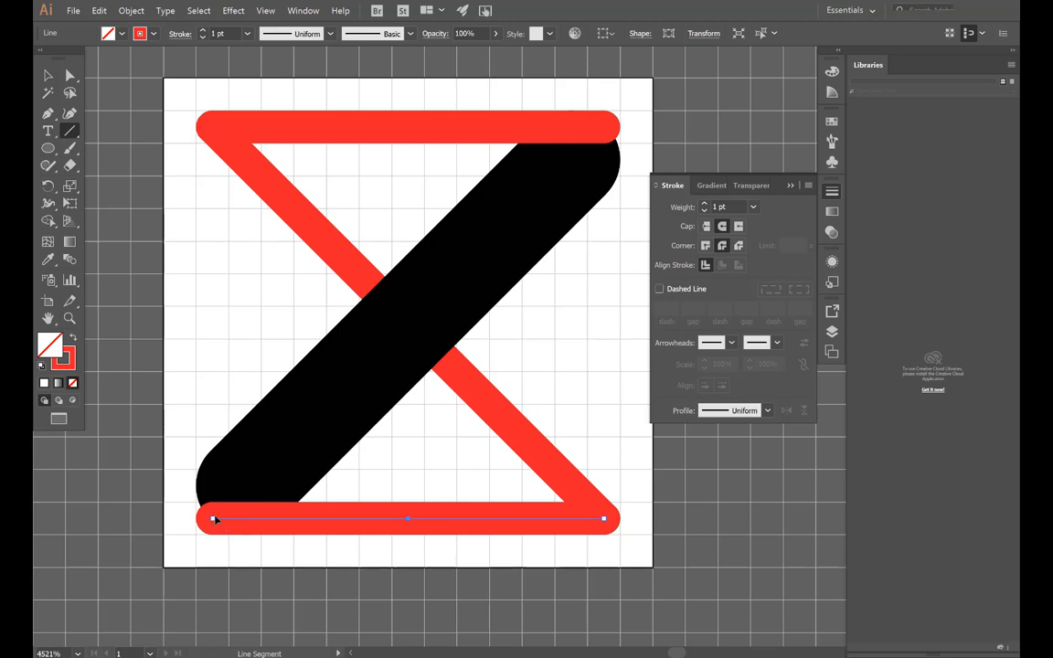
mouse_move(611, 128)
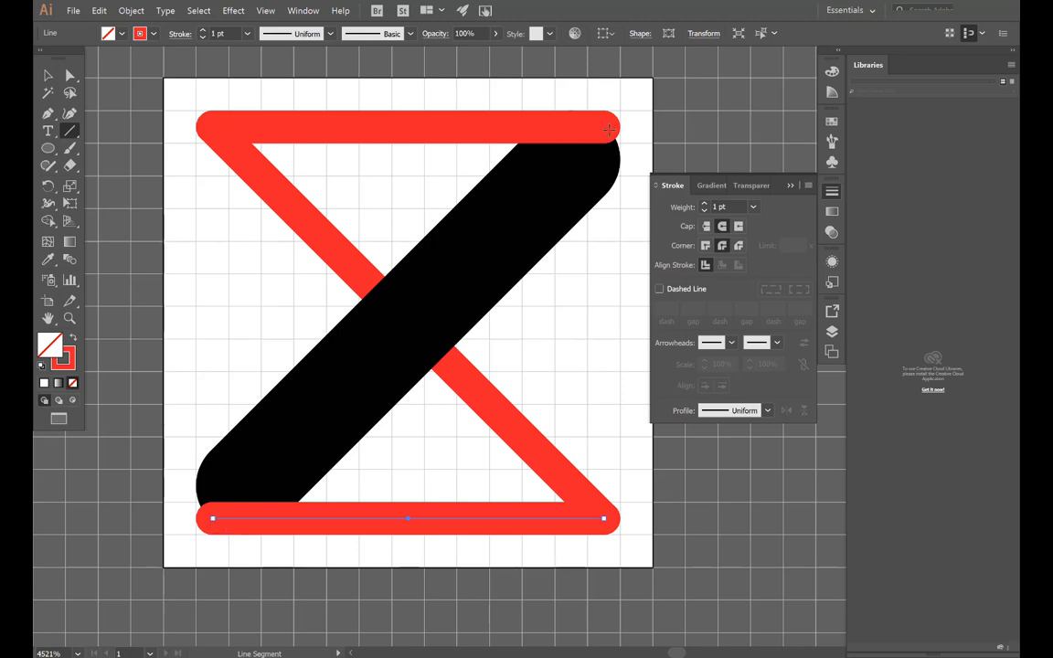
drag(212, 519, 611, 128)
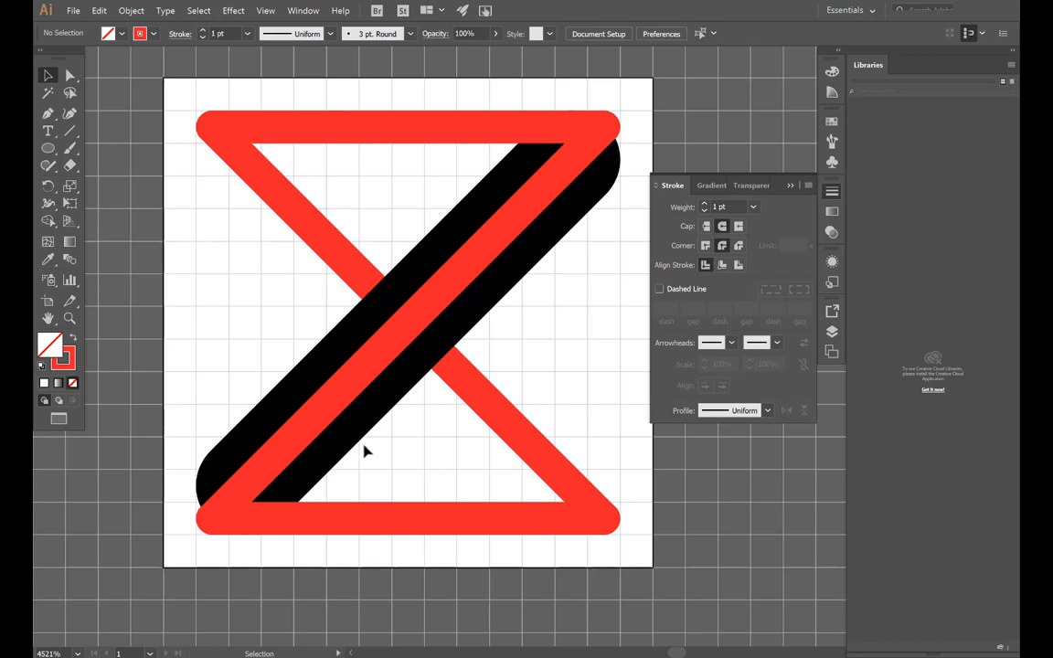
click(338, 406)
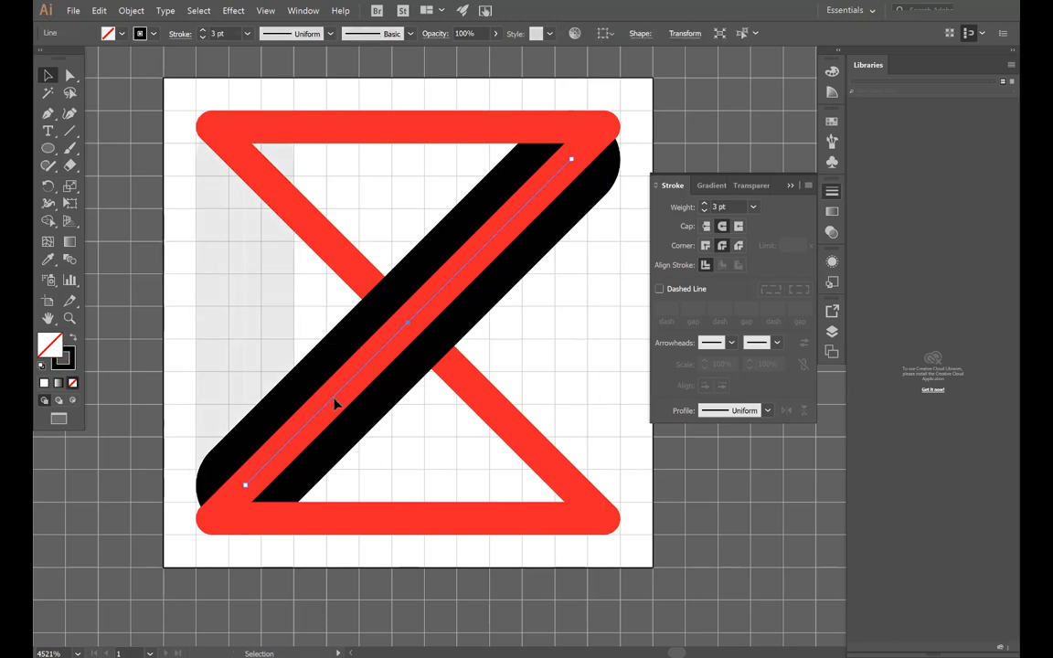
click(410, 210)
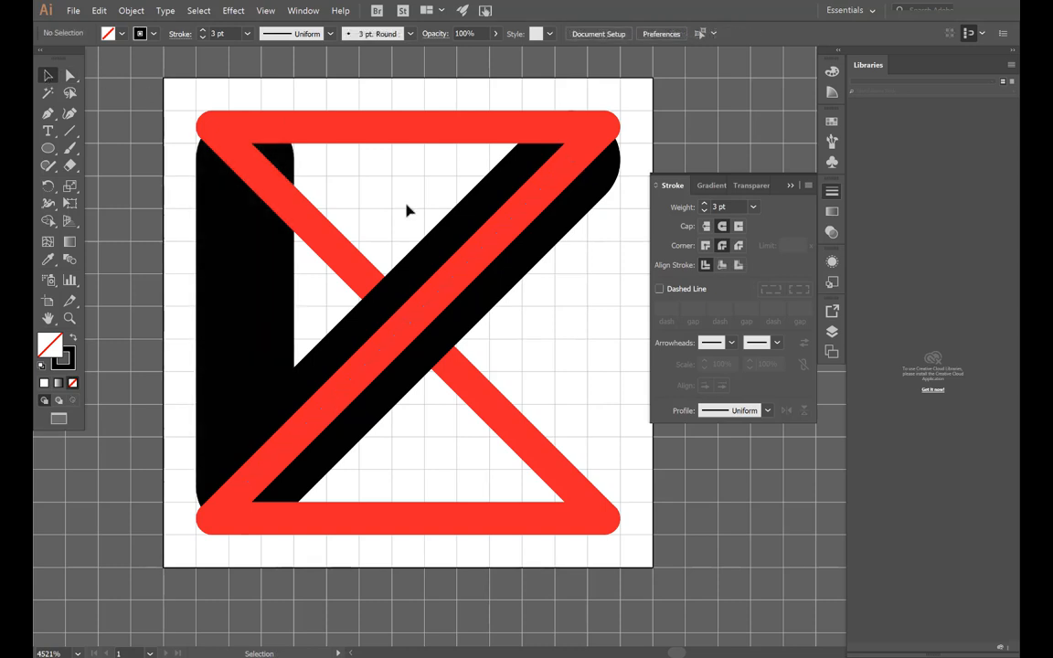
Save the drawing as SVG, reaching the SVG Options.
click(73, 10)
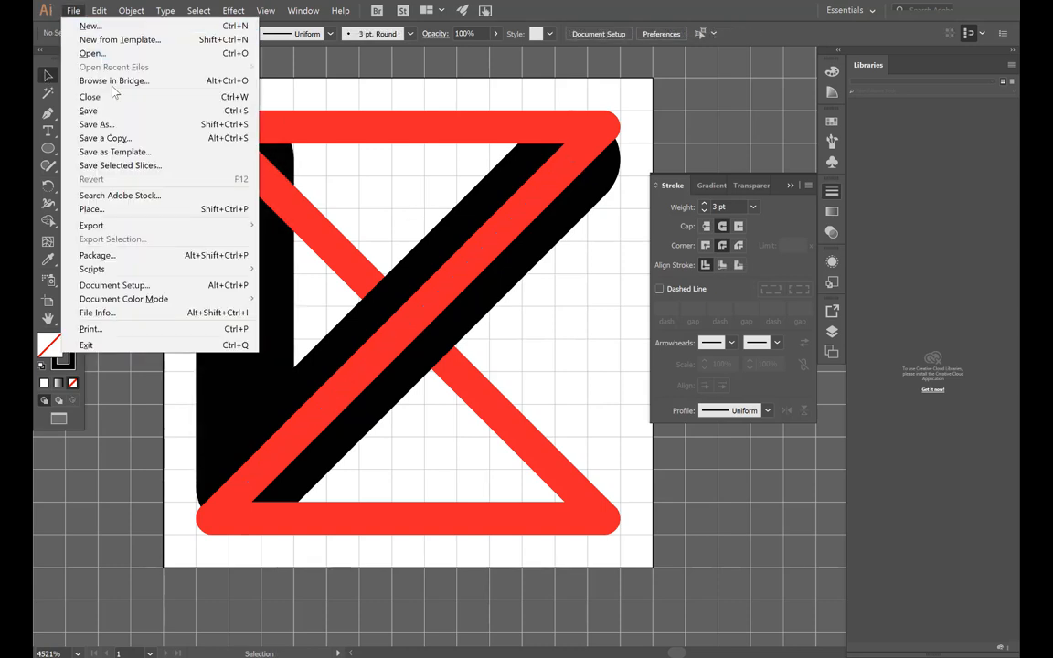
mouse_move(131, 208)
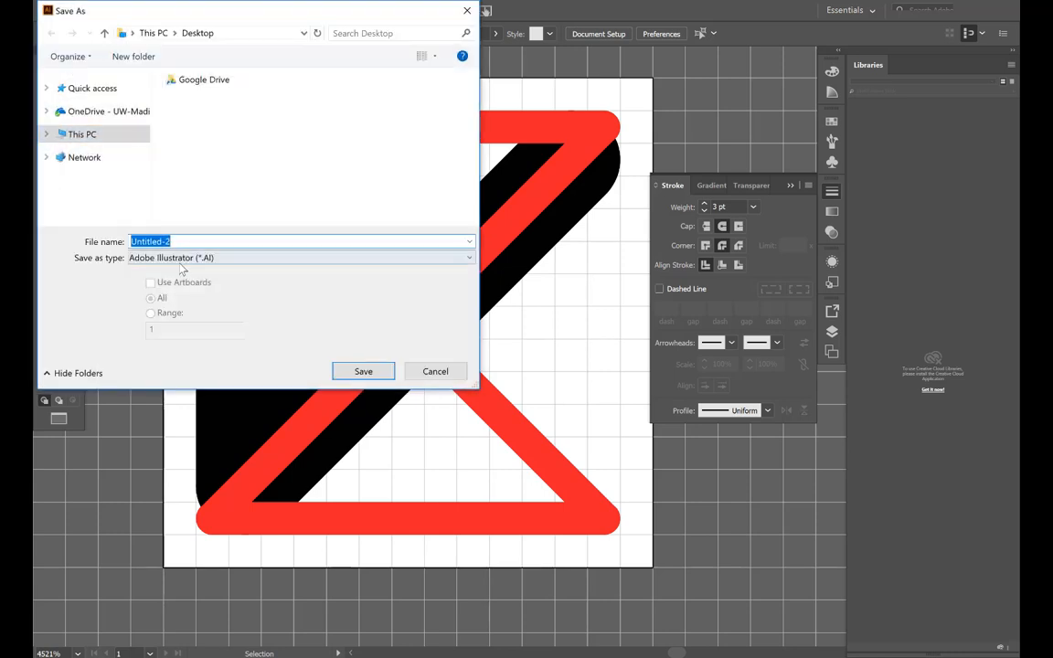
click(299, 256)
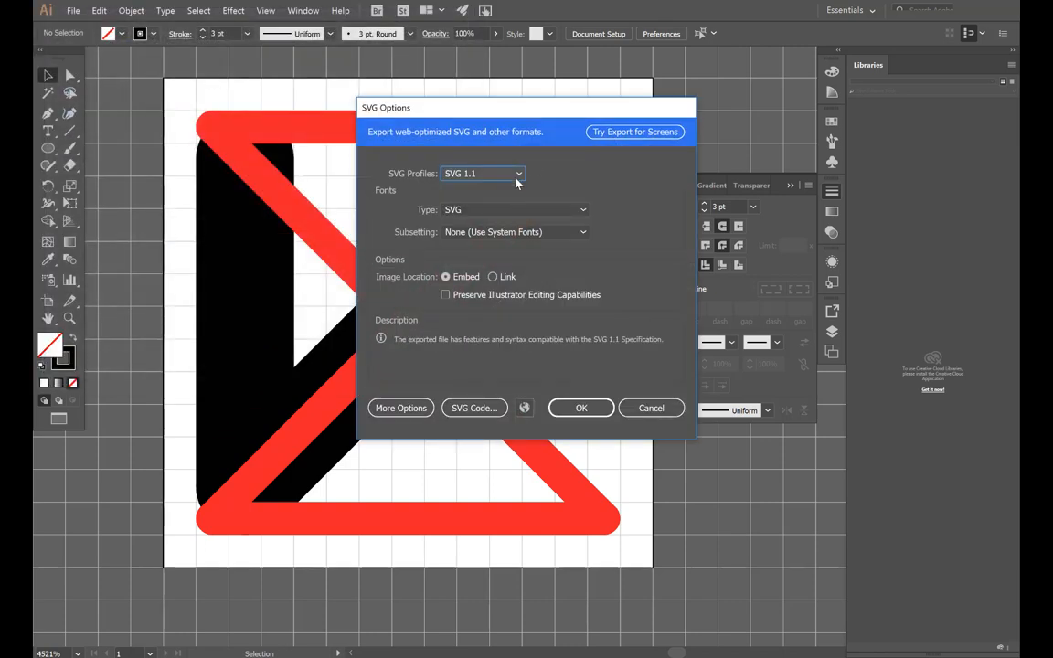
Save as SVG 1.1 with linked images and Responsive turned off.
click(494, 278)
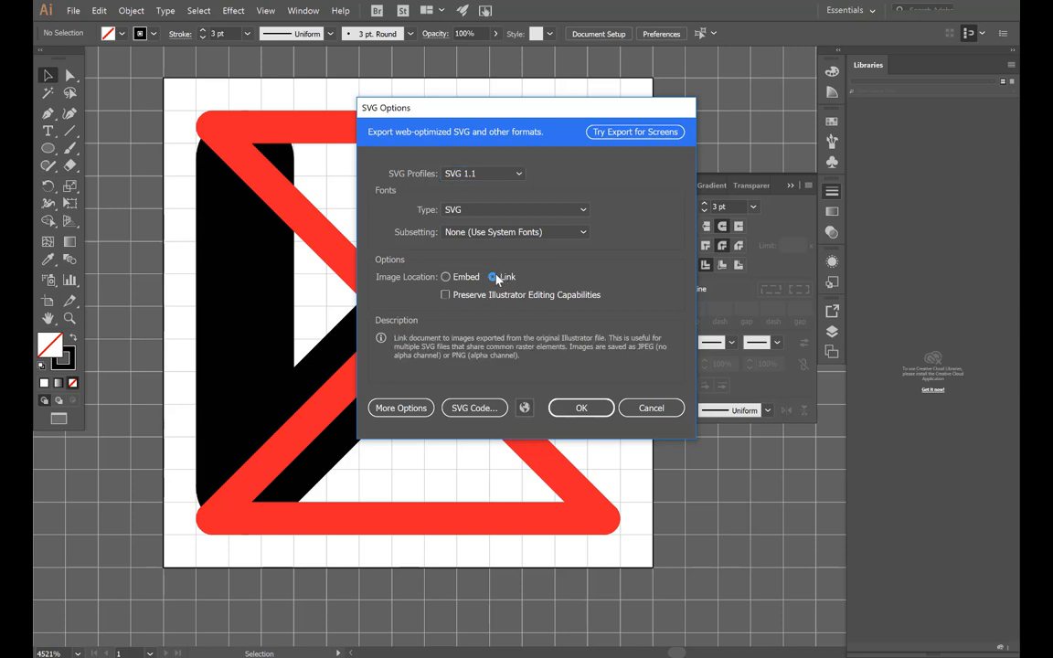
click(482, 172)
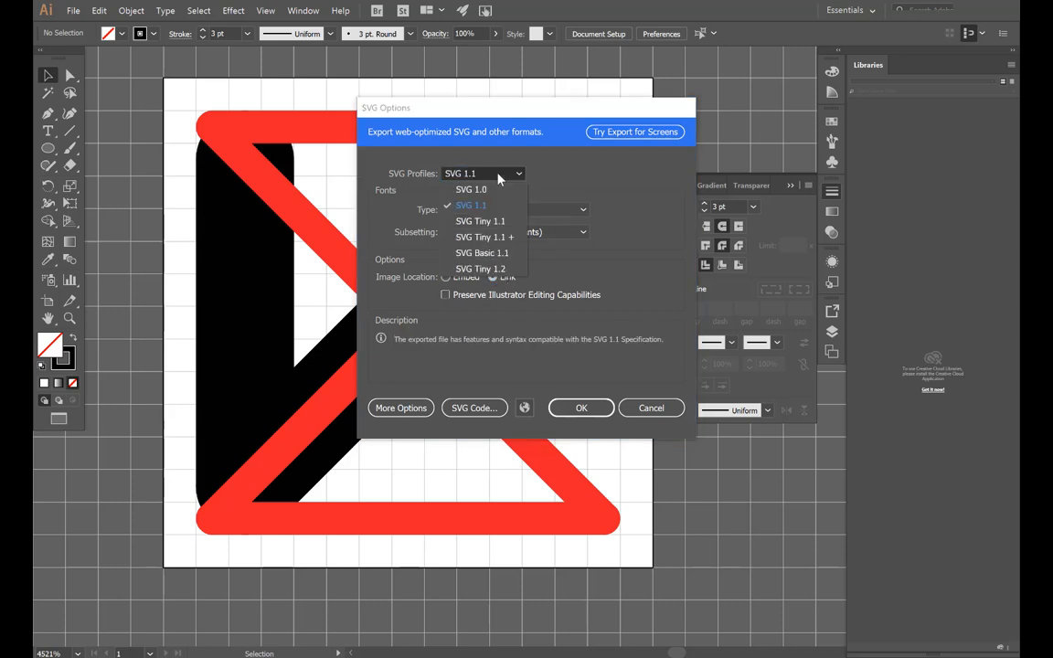
click(472, 205)
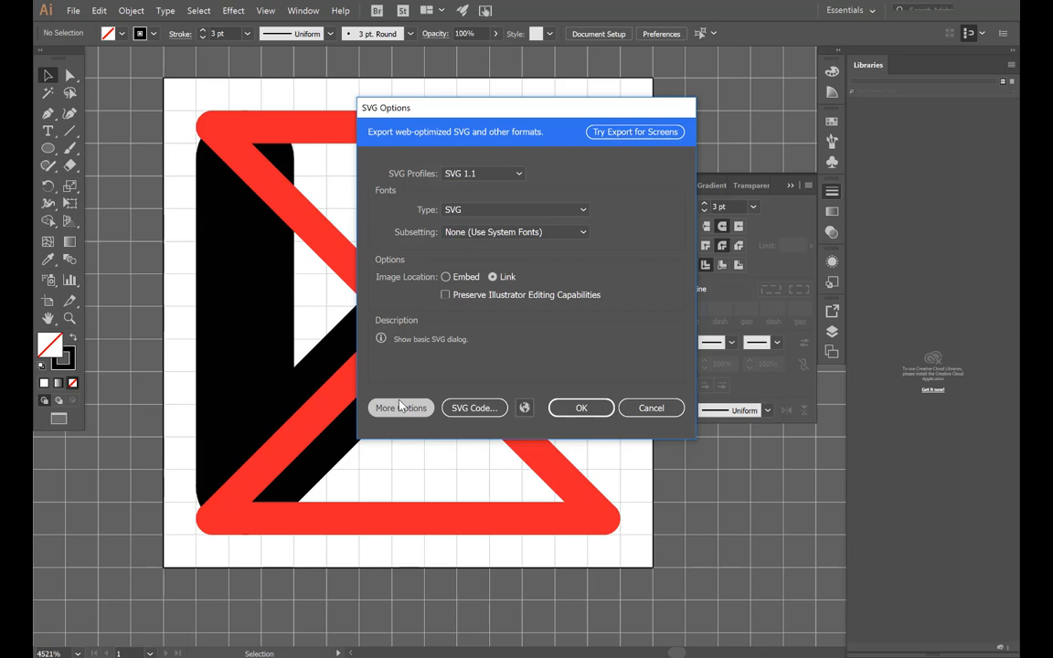
click(401, 408)
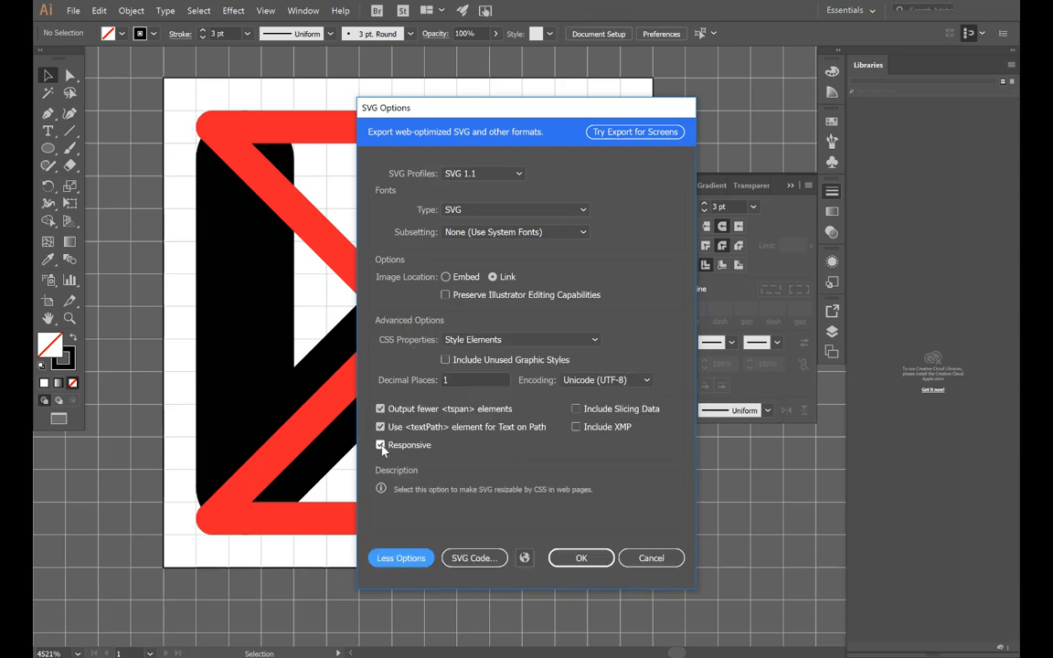
click(380, 446)
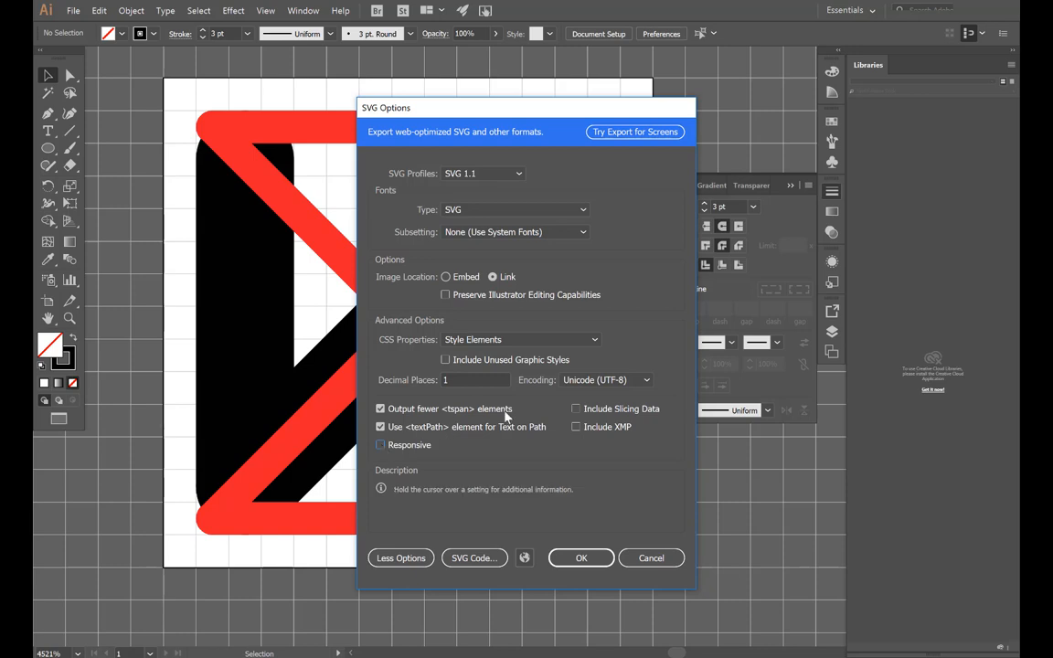
mouse_move(571, 410)
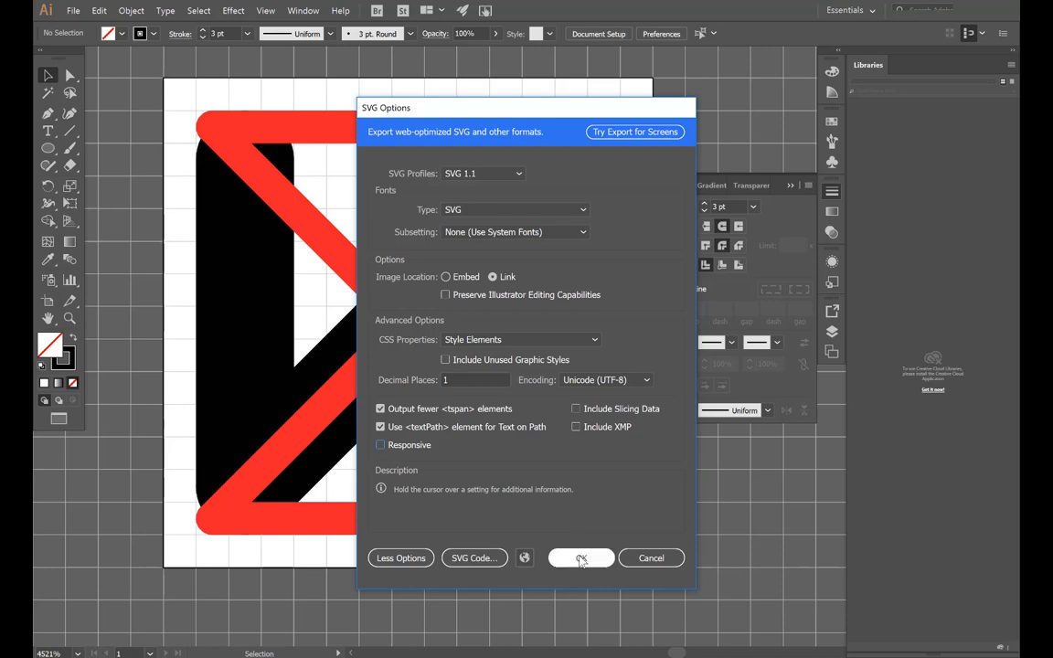
click(582, 557)
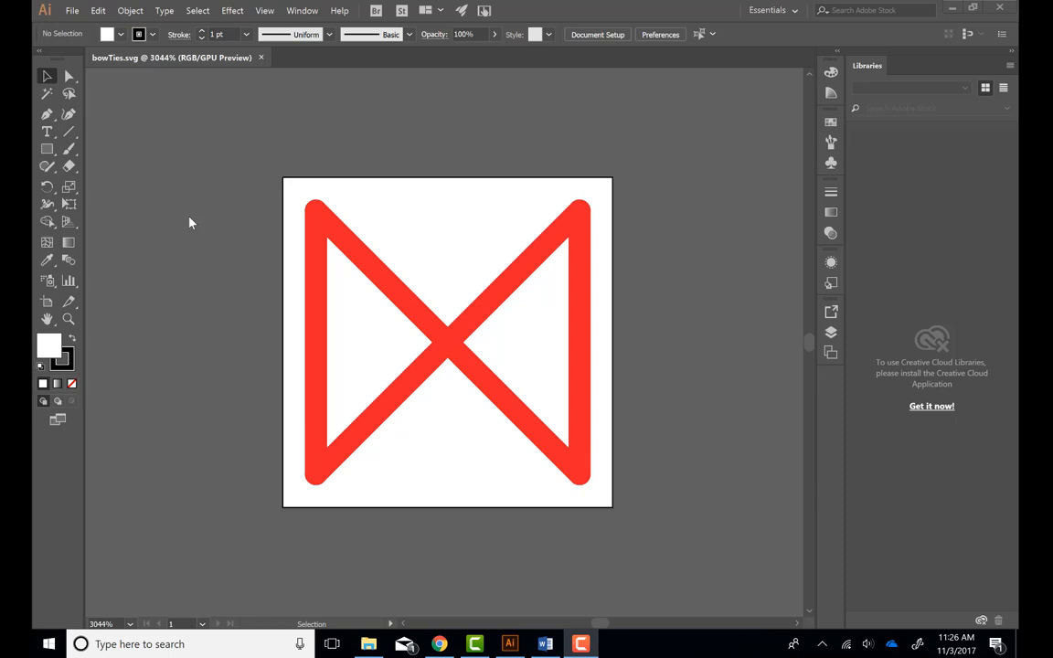
mouse_move(81, 7)
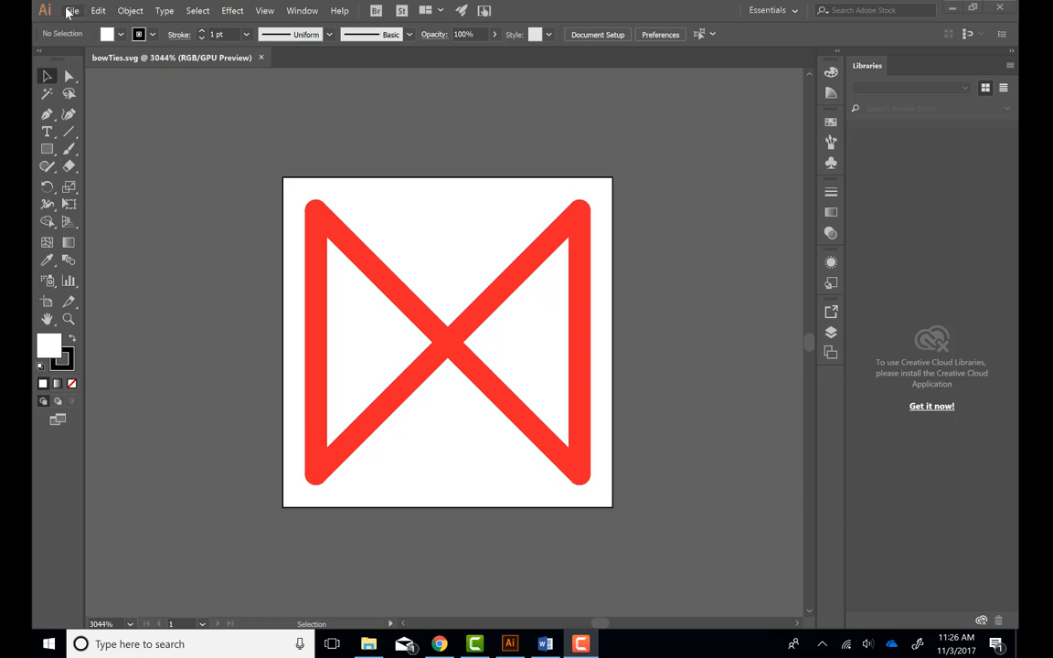
Save the bowtie again as an SVG under a new file name.
click(72, 11)
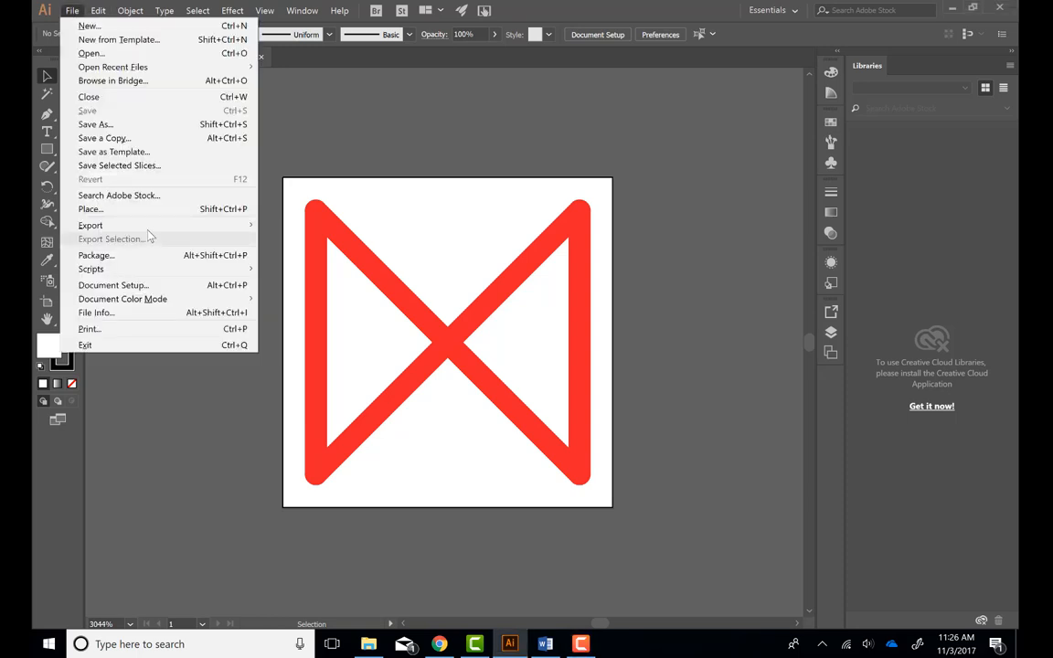
click(95, 125)
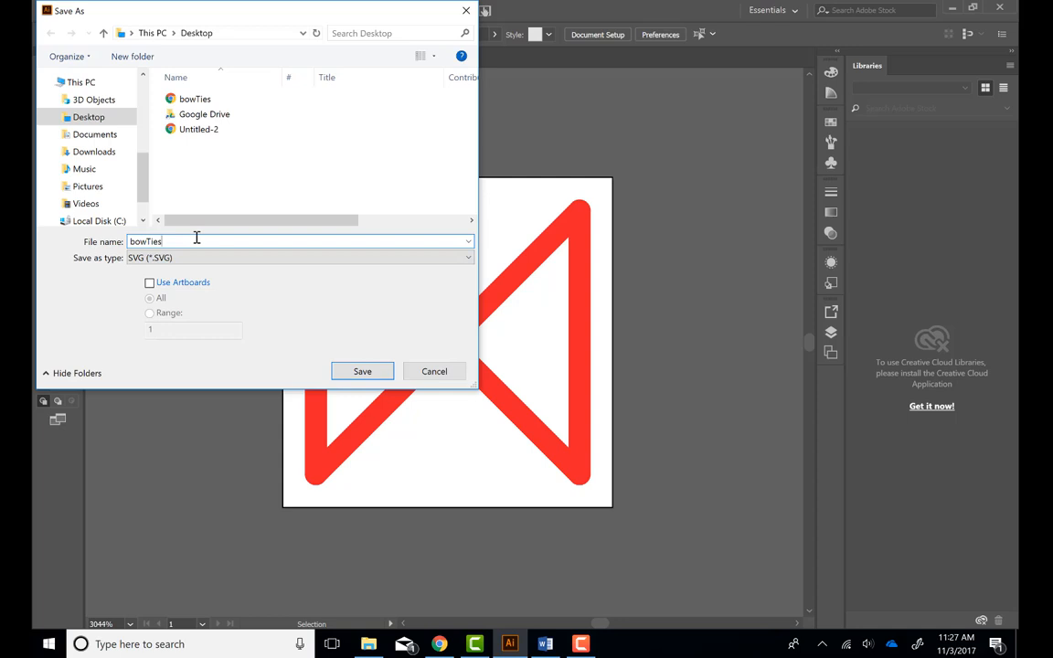
click(362, 371)
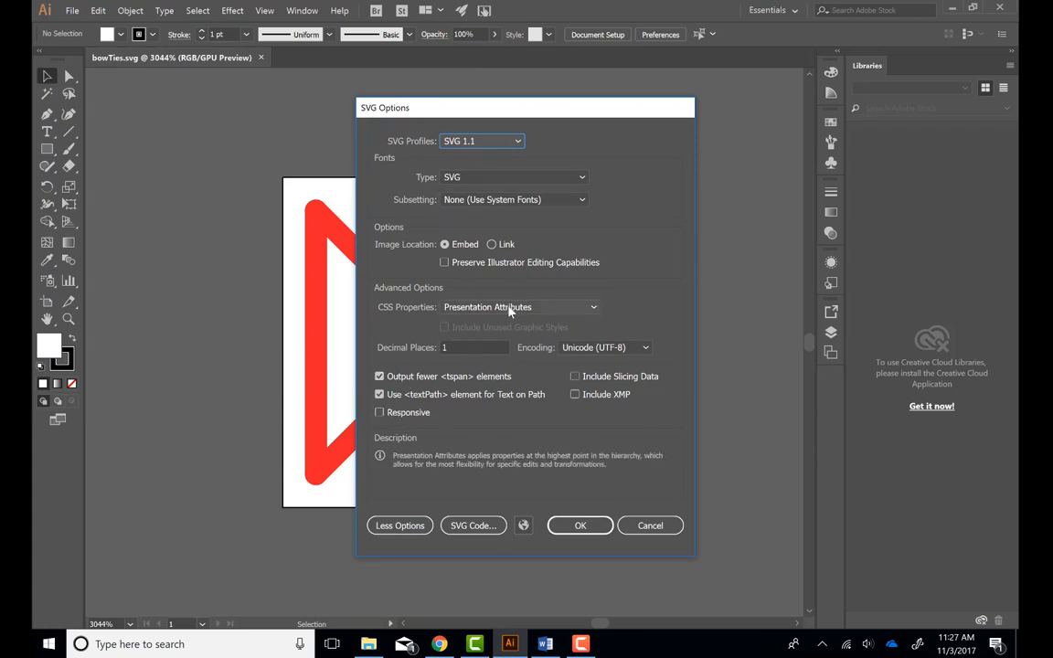
Save bowTies2.svg with CSS Properties set to Presentation Attributes.
click(519, 308)
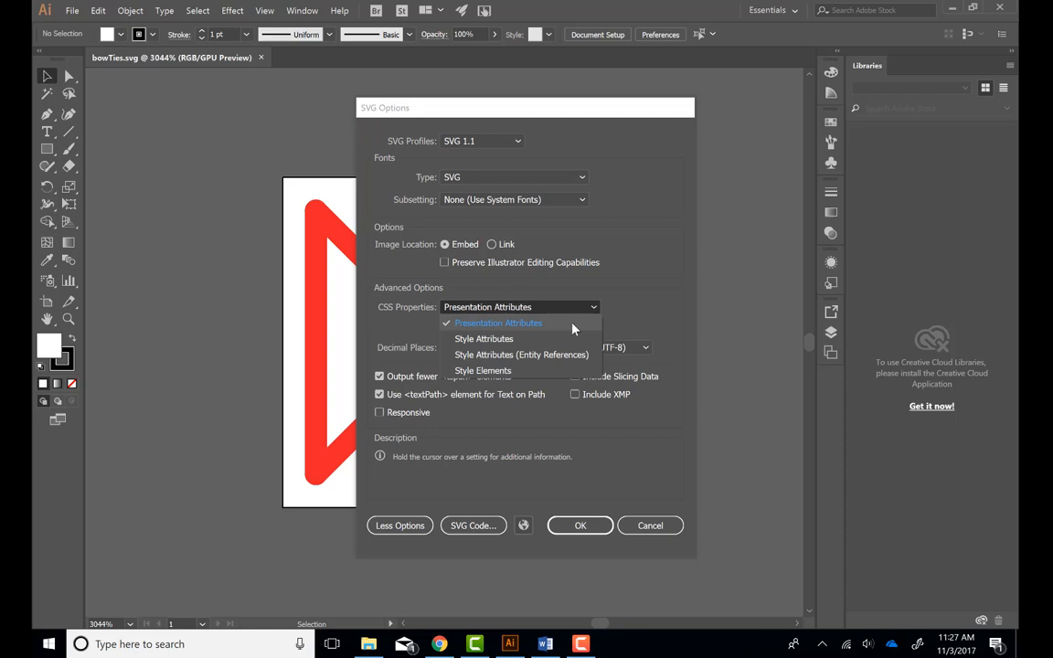
click(498, 321)
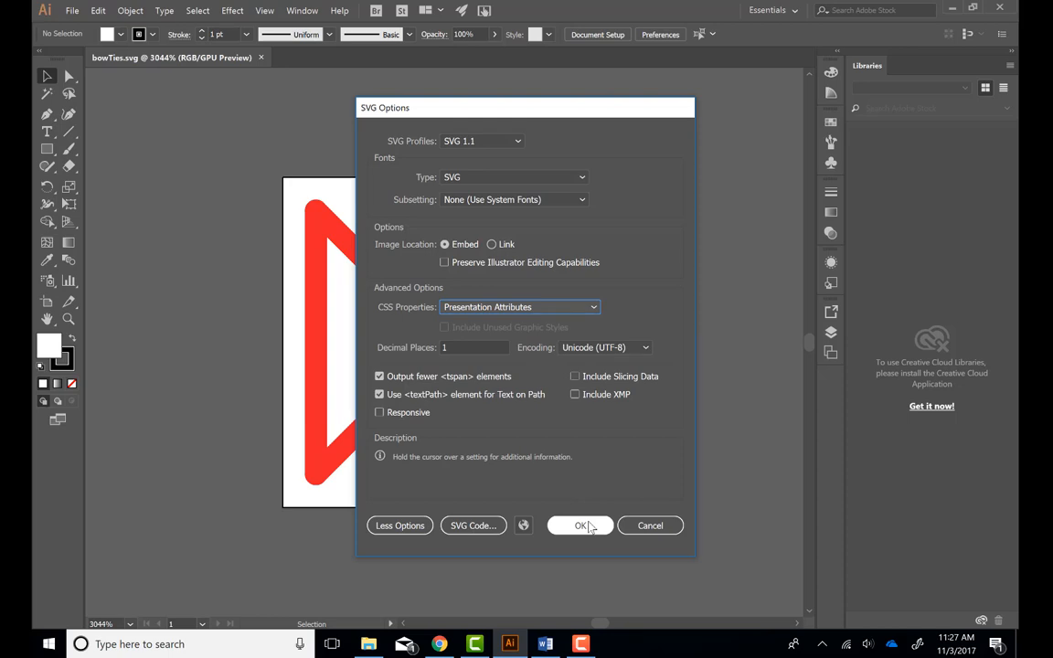
click(581, 526)
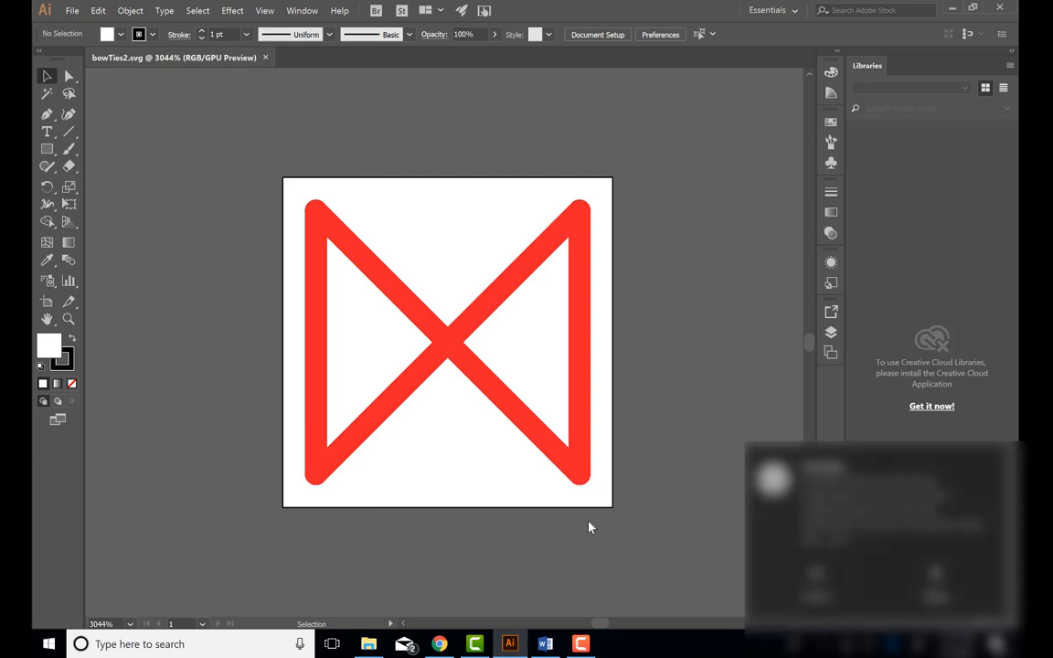
mouse_move(567, 545)
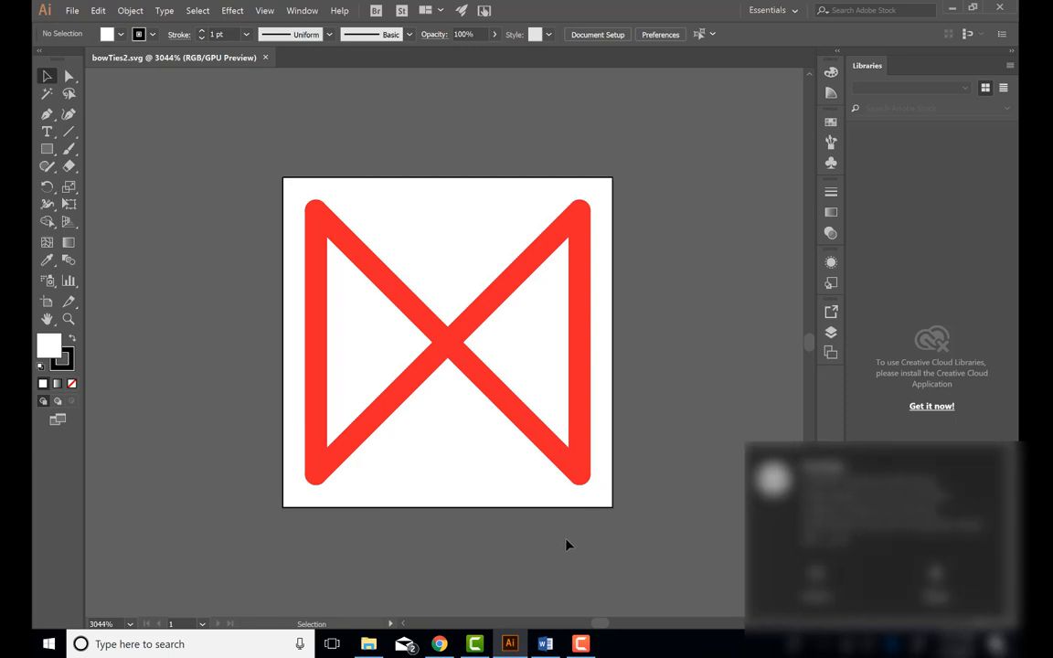